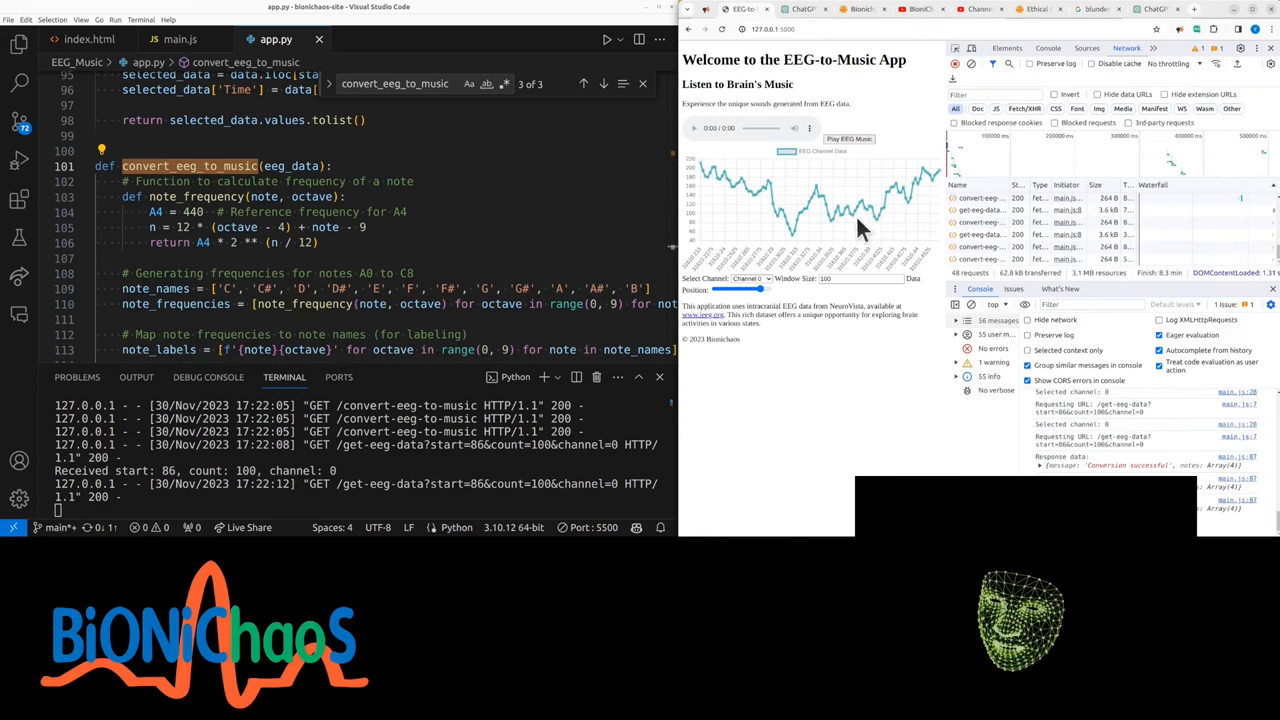
Review the convert-eeg-to-music route in app.py that returns the fixed placeholder note list
scroll(down, 3)
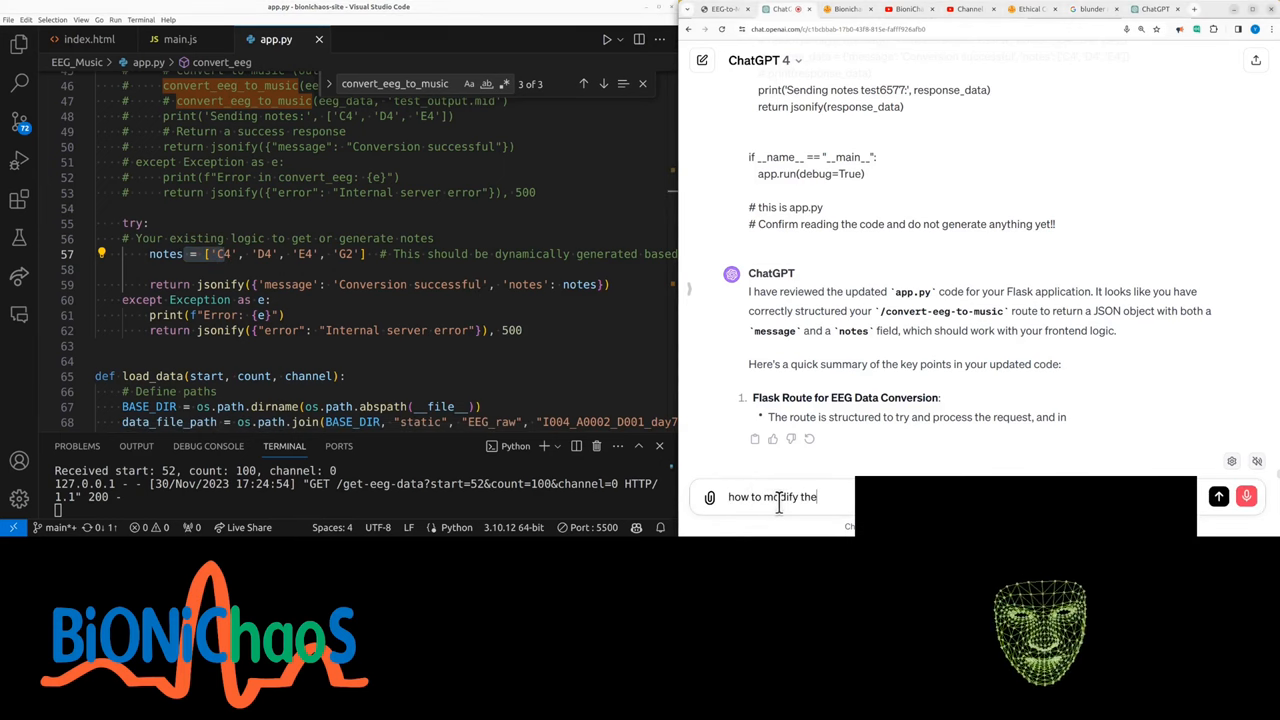
Ask ChatGPT how to modify the code to map EEG frequencies to the closest musical notes
text(code to)
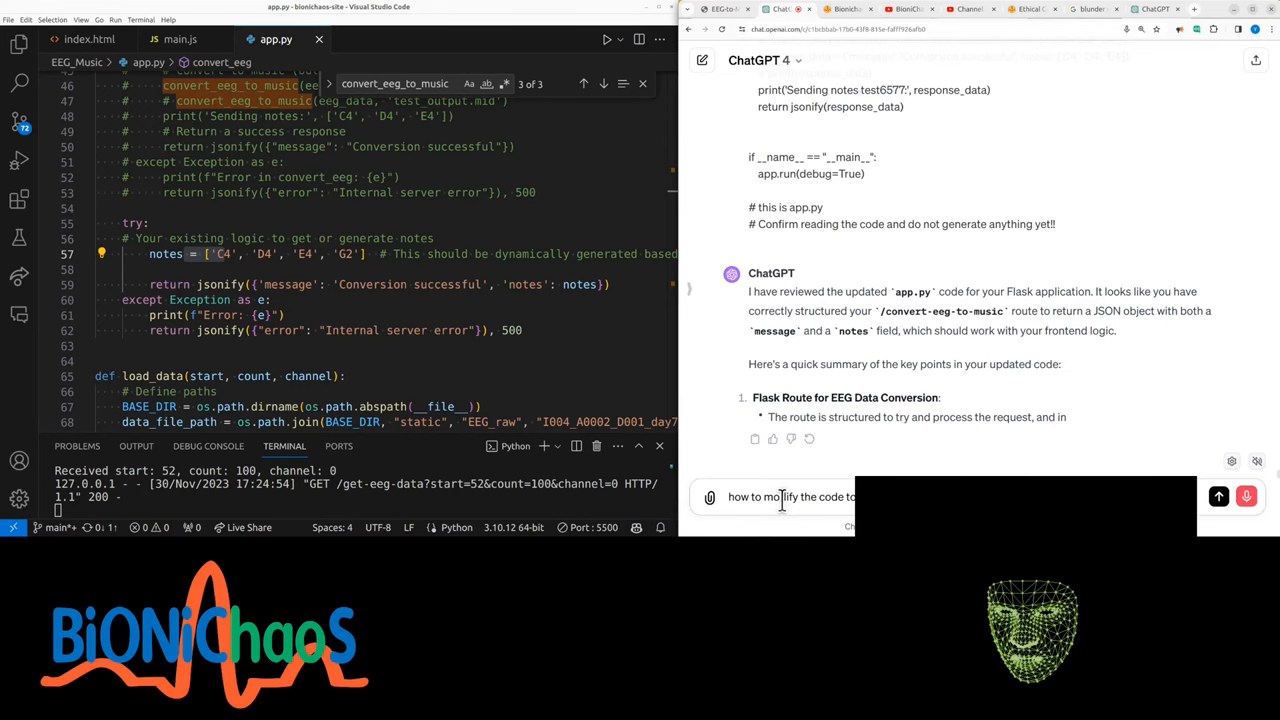
click(1218, 496)
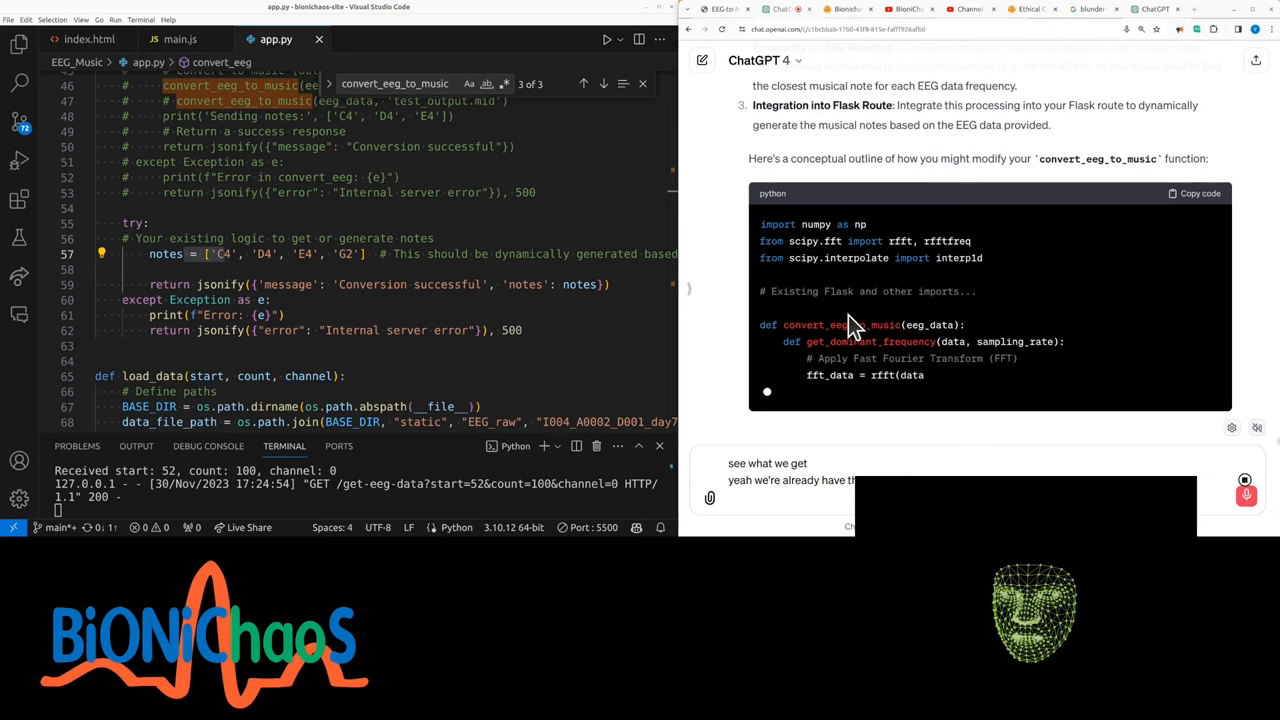
scroll(down, 3)
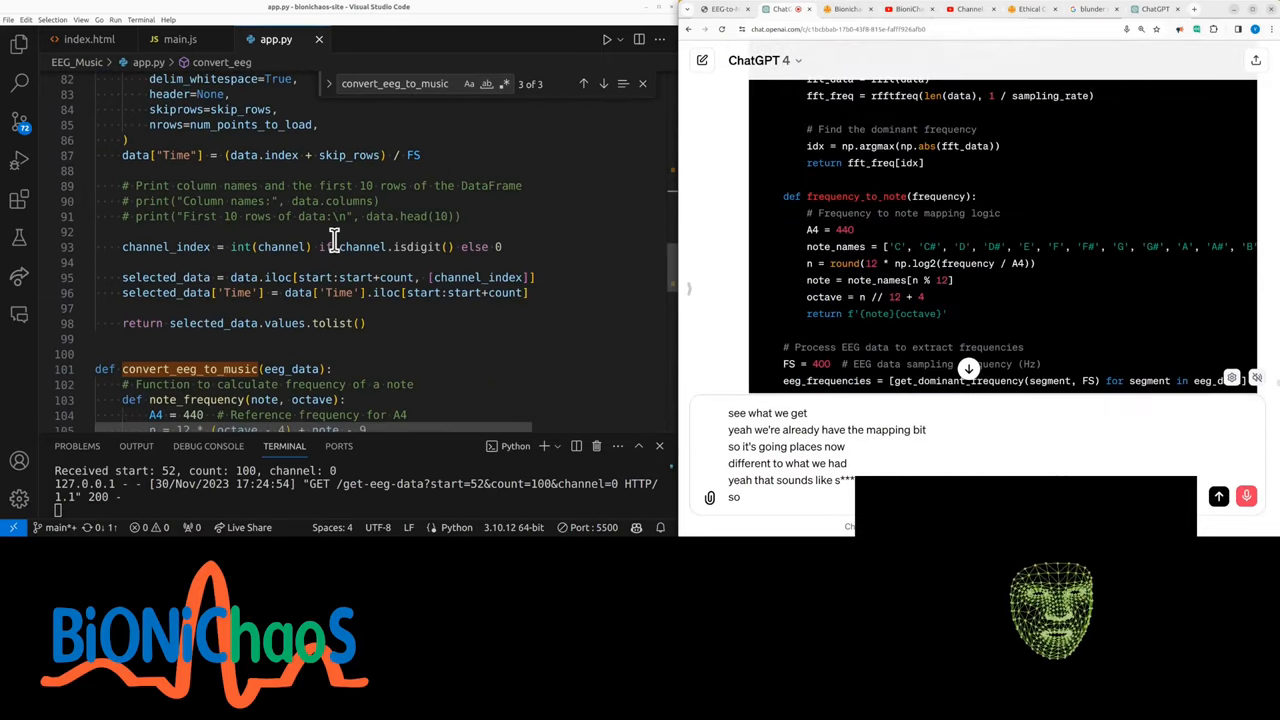
scroll(down, 3)
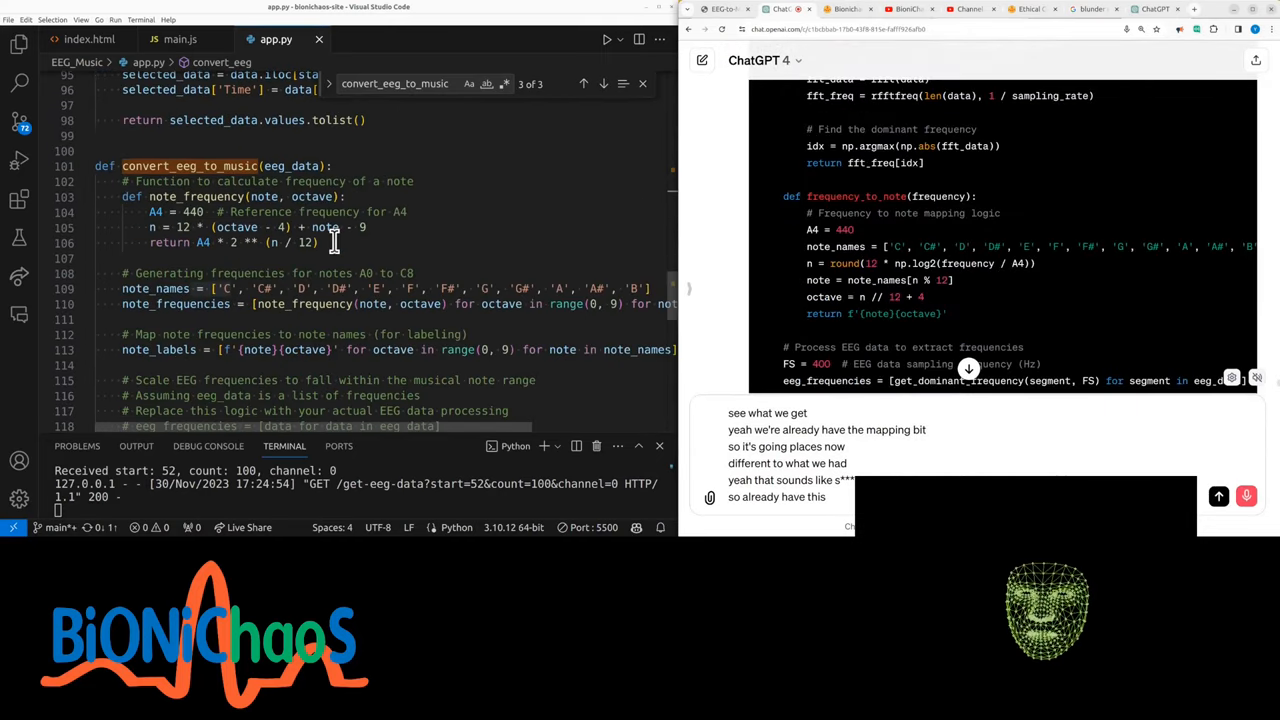
scroll(down, 3)
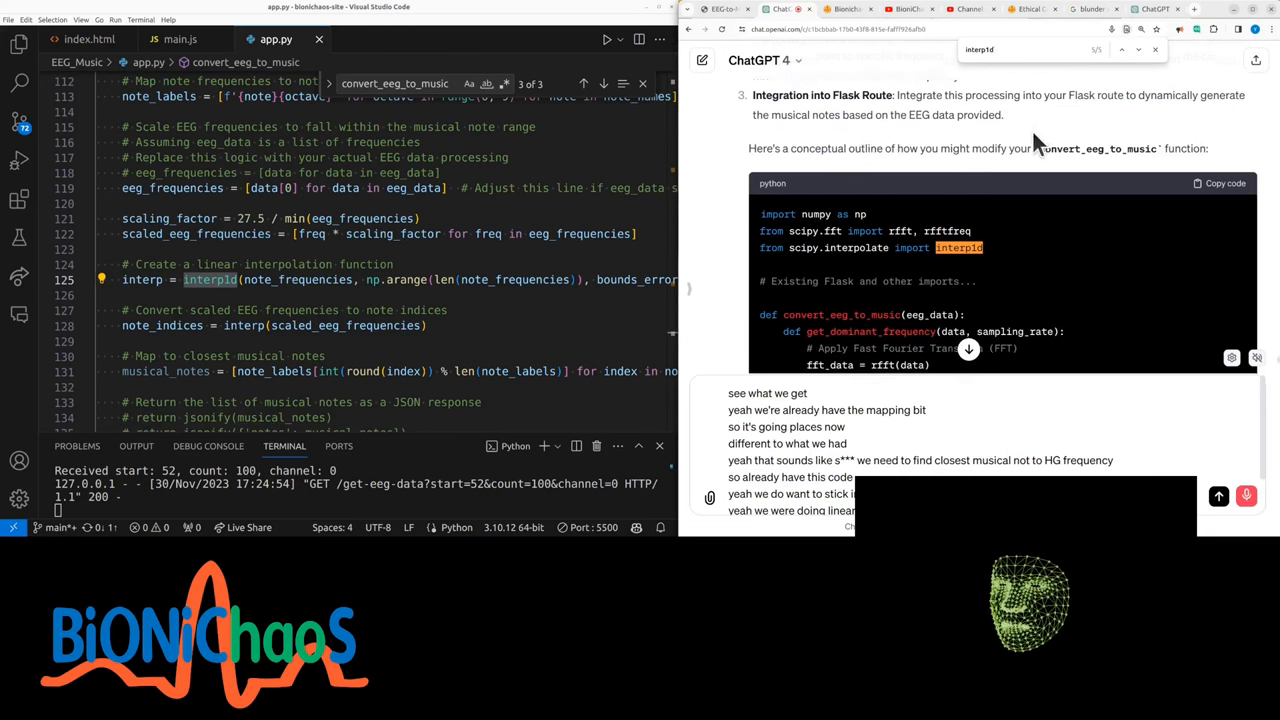
Read through the FFT and interpolation answer and compare it with the existing convert_eeg_to_music function
scroll(down, 3)
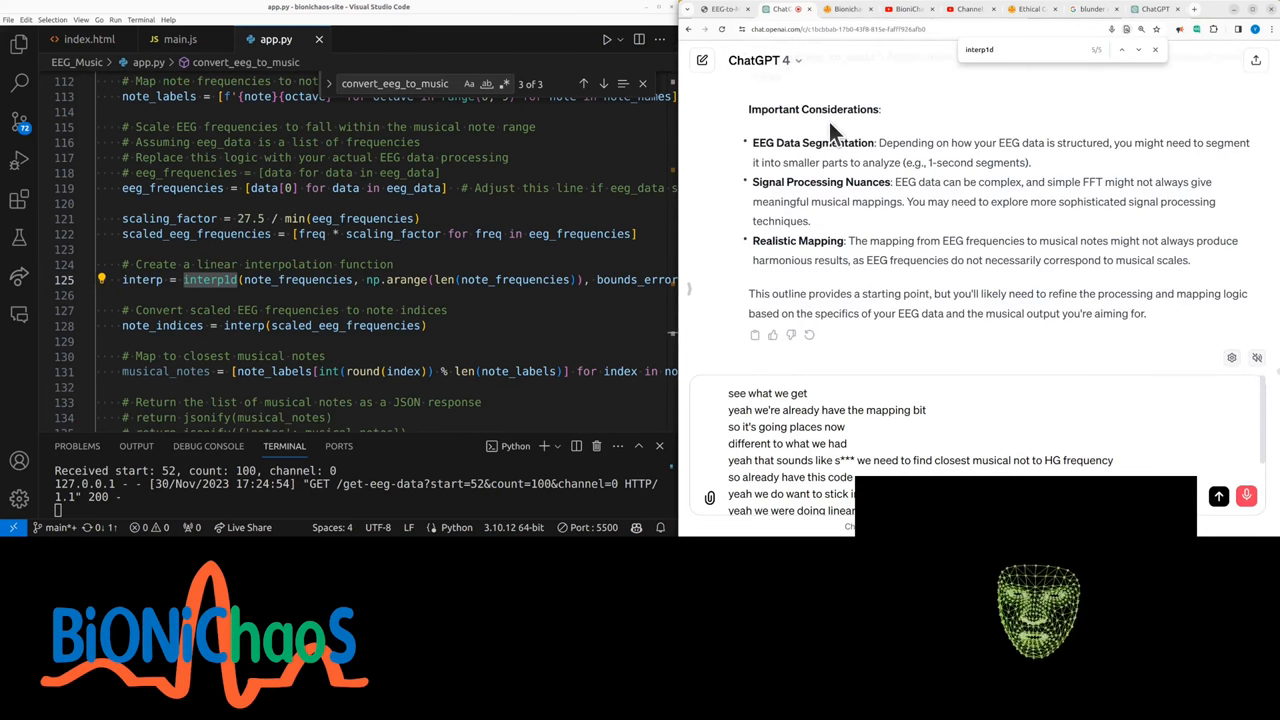
scroll(down, 3)
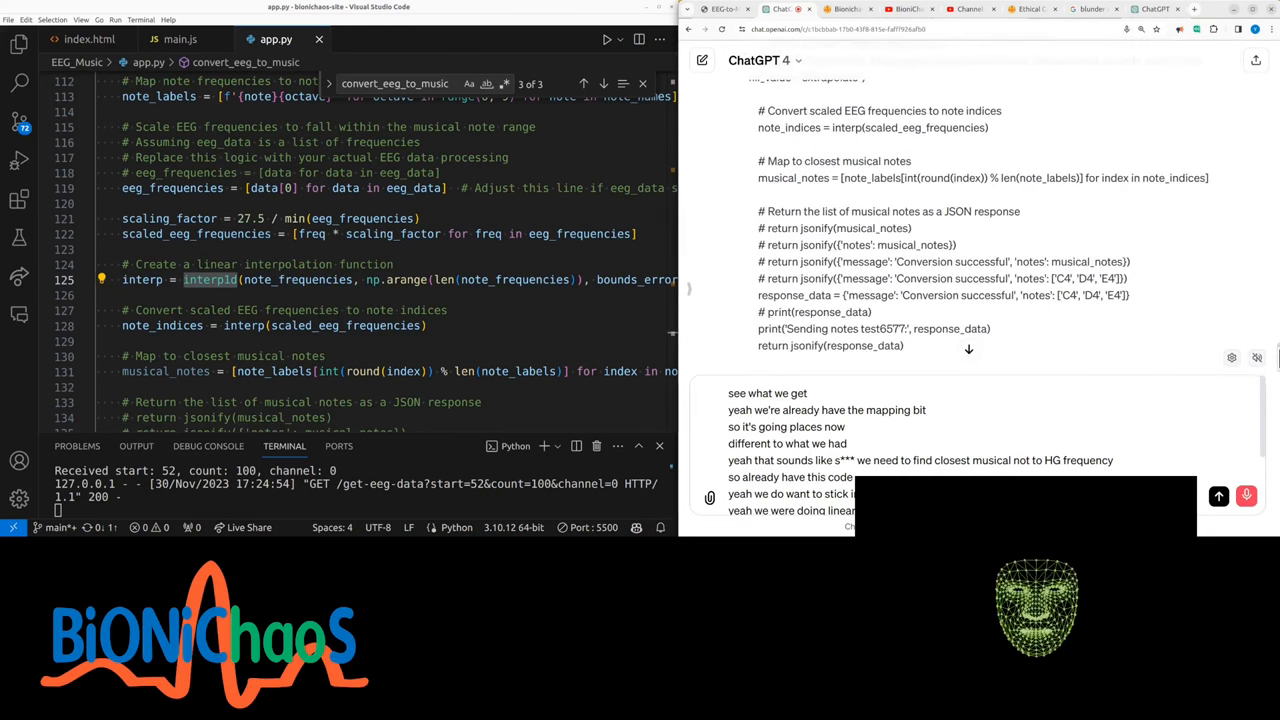
scroll(down, 3)
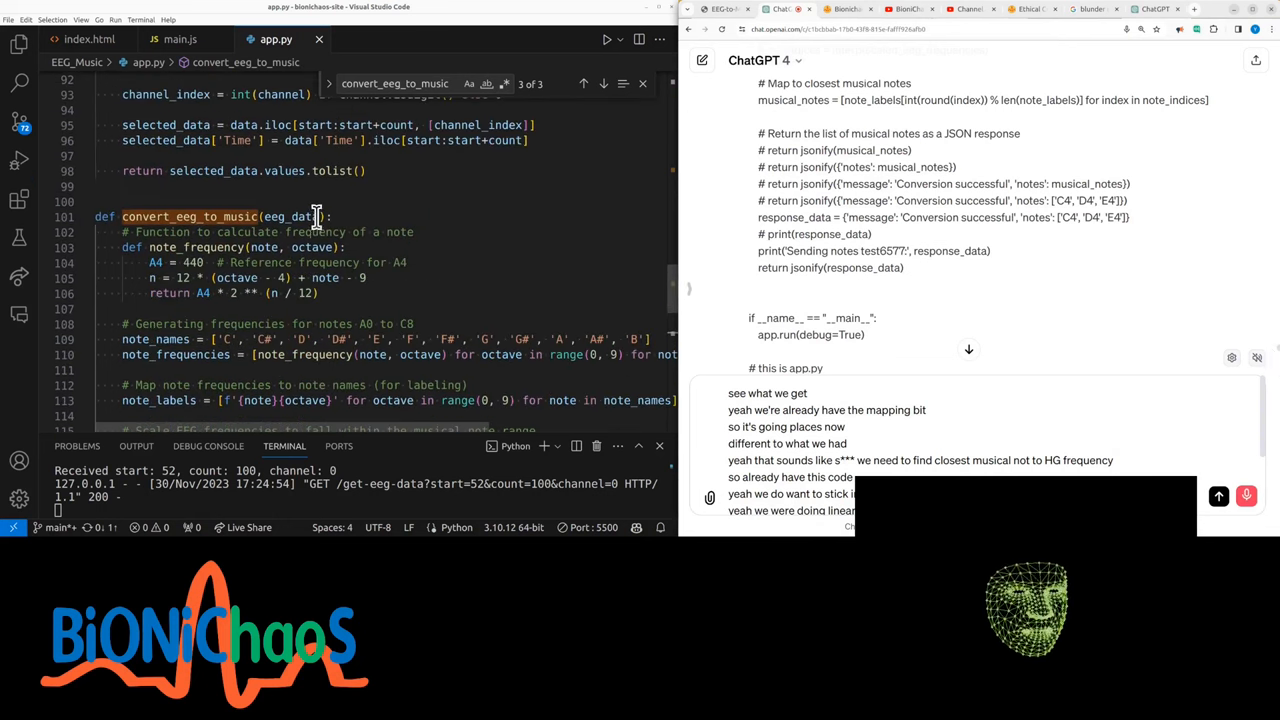
click(700, 60)
text(jsonify)
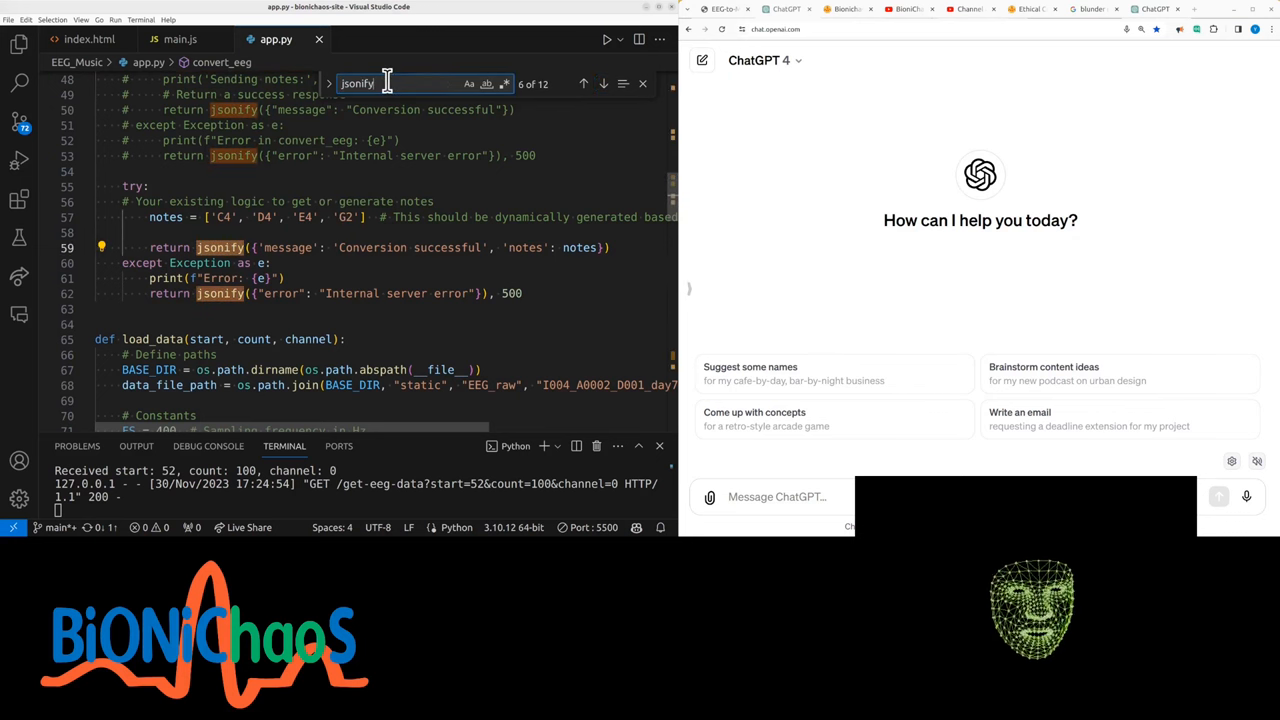
mouse_move(364, 200)
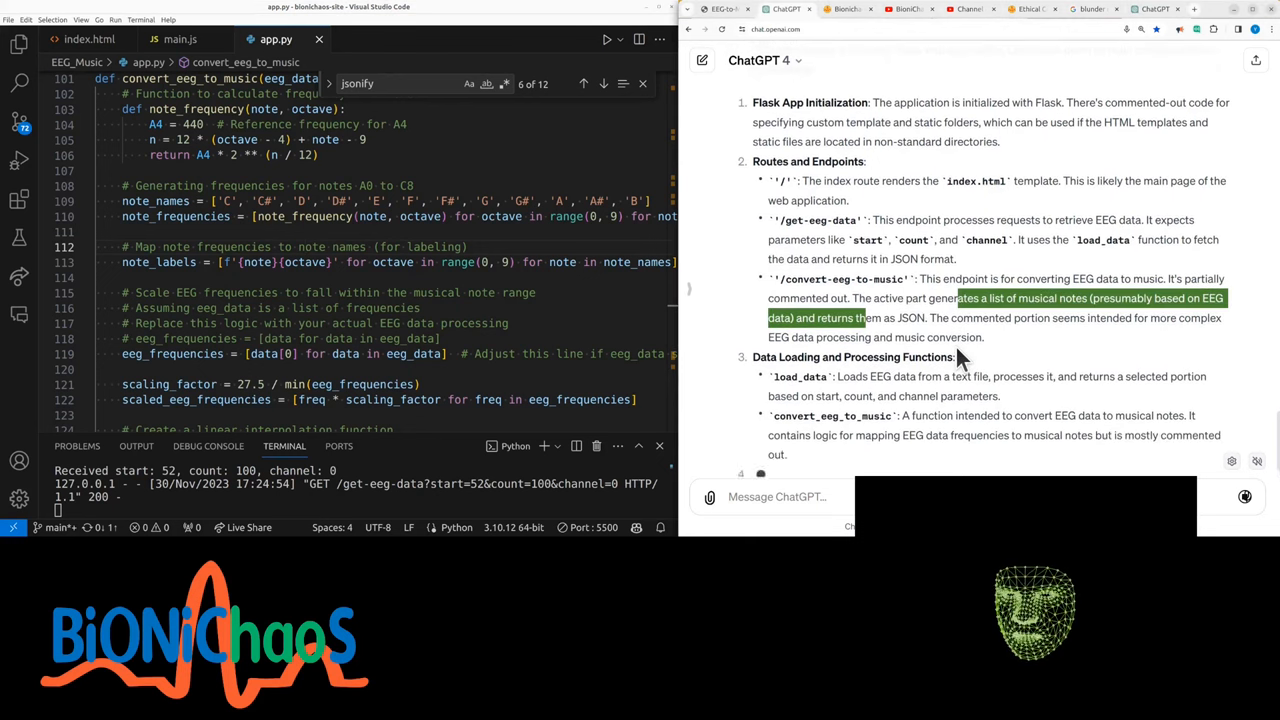
Read ChatGPT's summary of app.py's Flask routes and data-loading functions
scroll(down, 3)
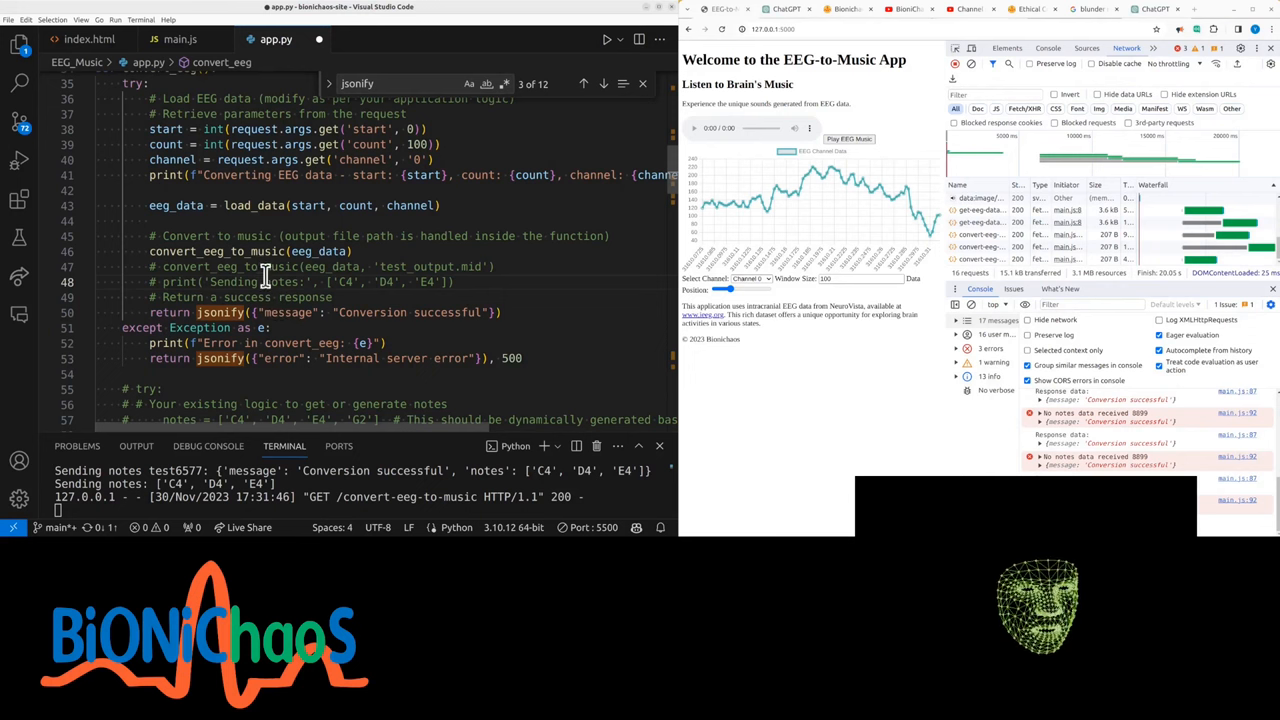
mouse_move(180, 204)
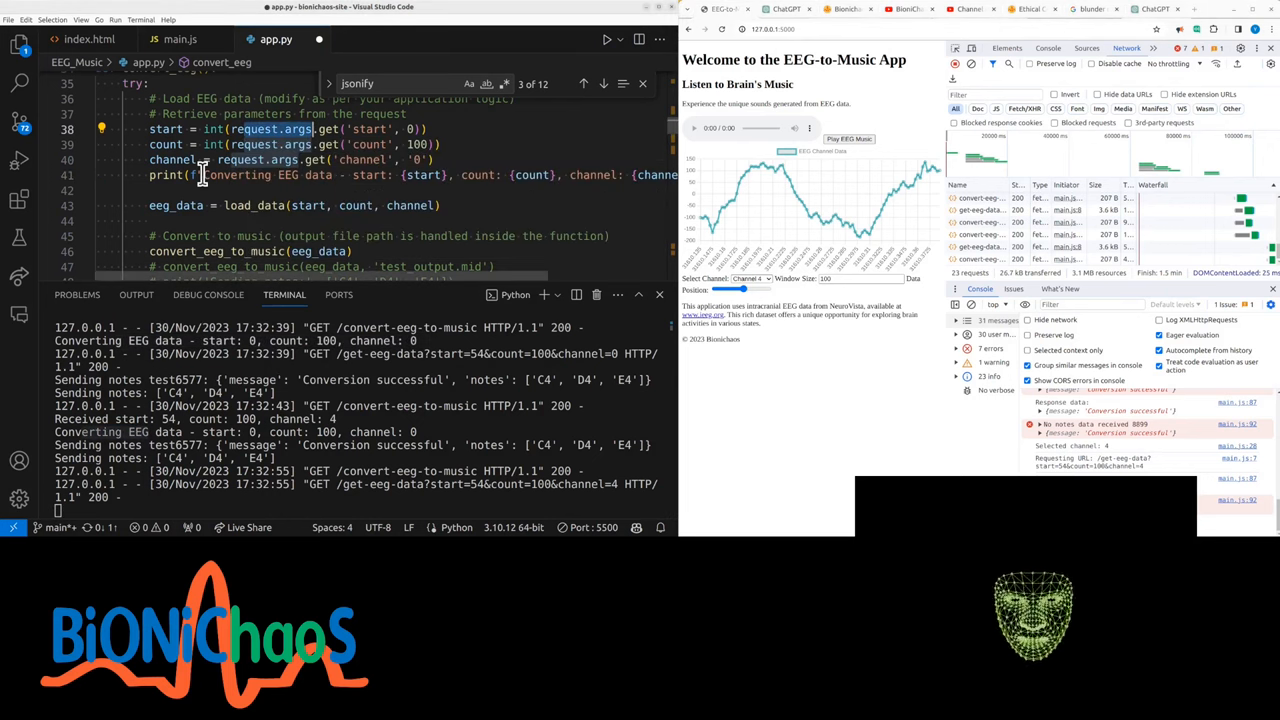
Run the app so the terminal logs the conversion request sending placeholder notes C4, D4, E4
double_click(166, 128)
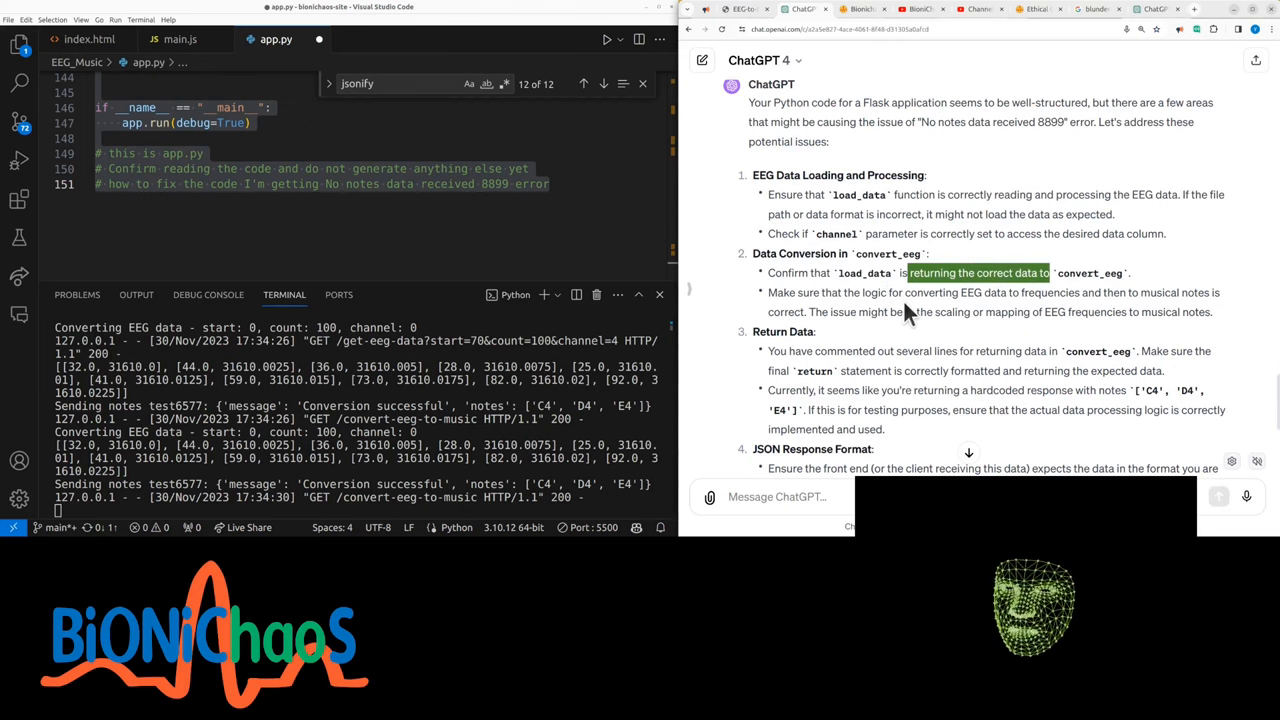
Read ChatGPT's list of likely causes for the 'No notes data received 8899' error
scroll(down, 3)
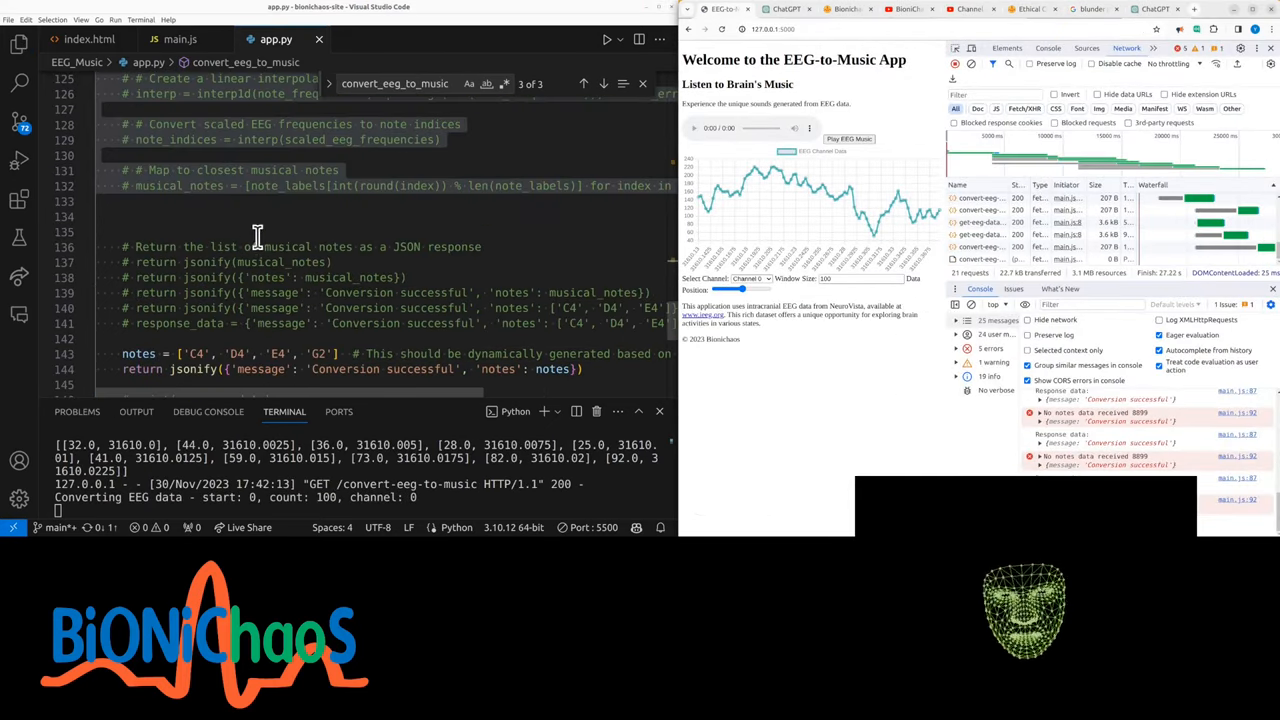
Re-enable the jsonify return of musical_notes and comment out the hardcoded C4, D4, E4, G2 list
scroll(down, 3)
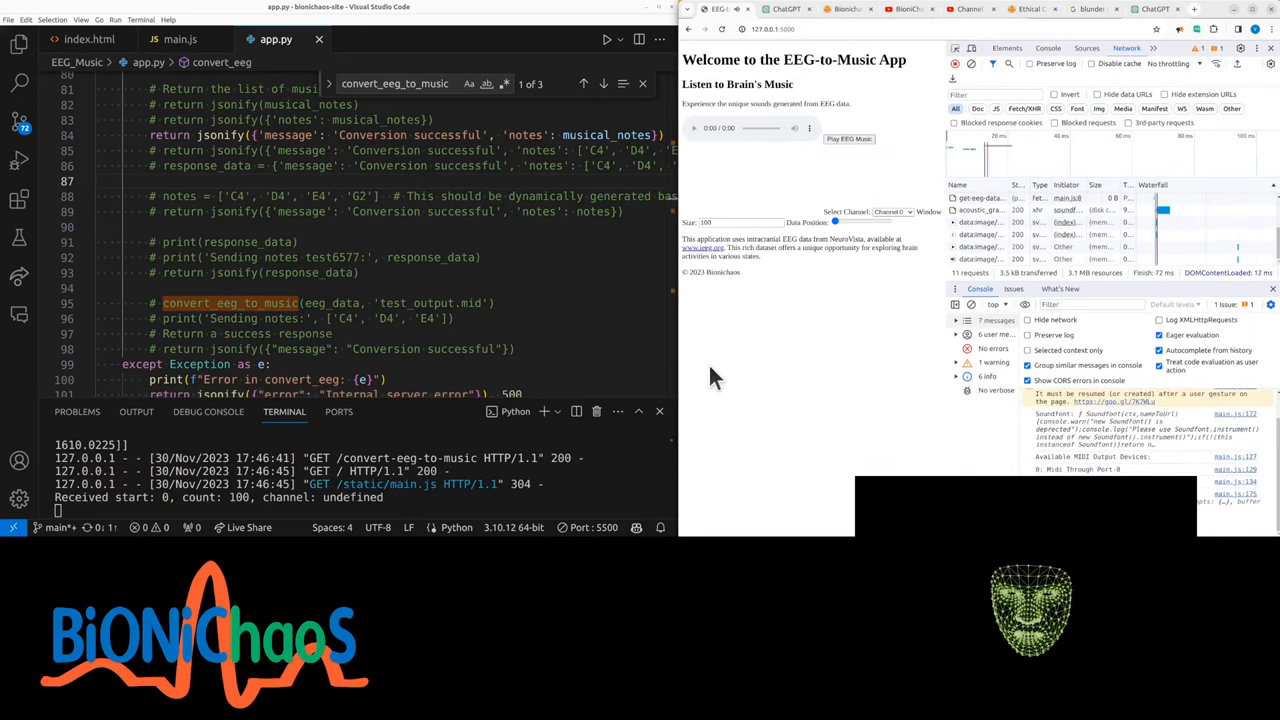
mouse_move(798, 340)
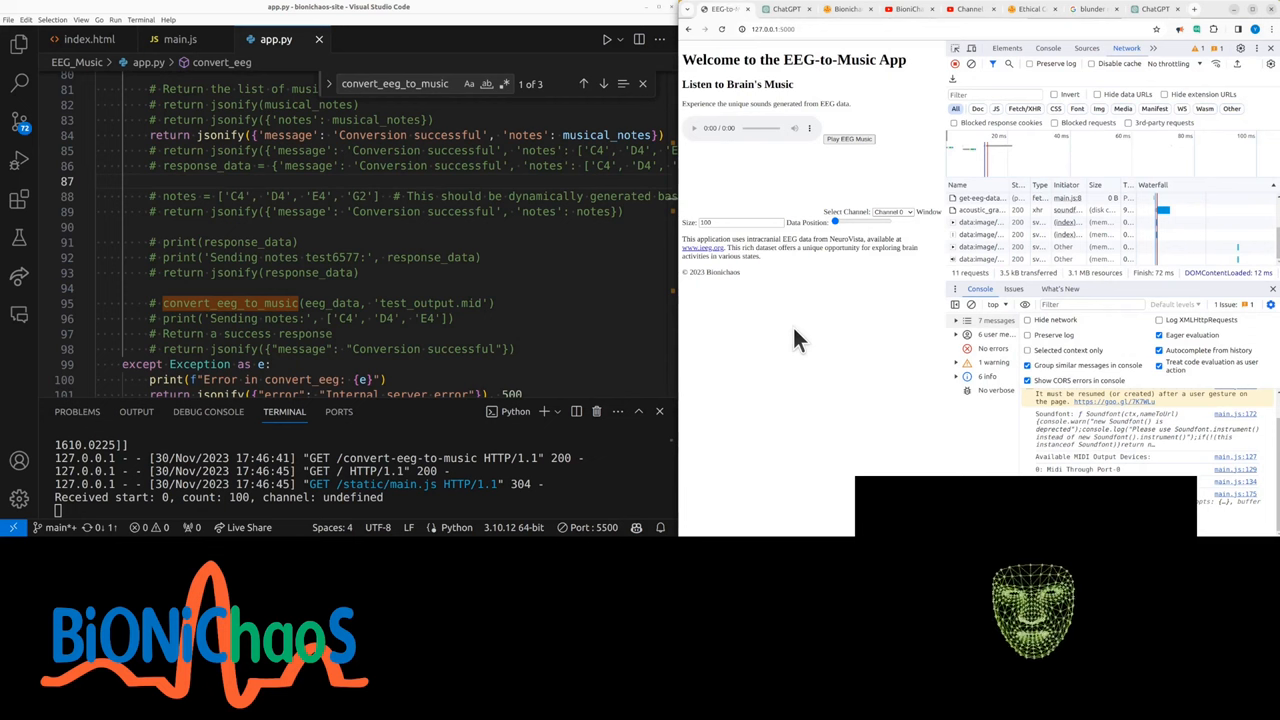
click(848, 138)
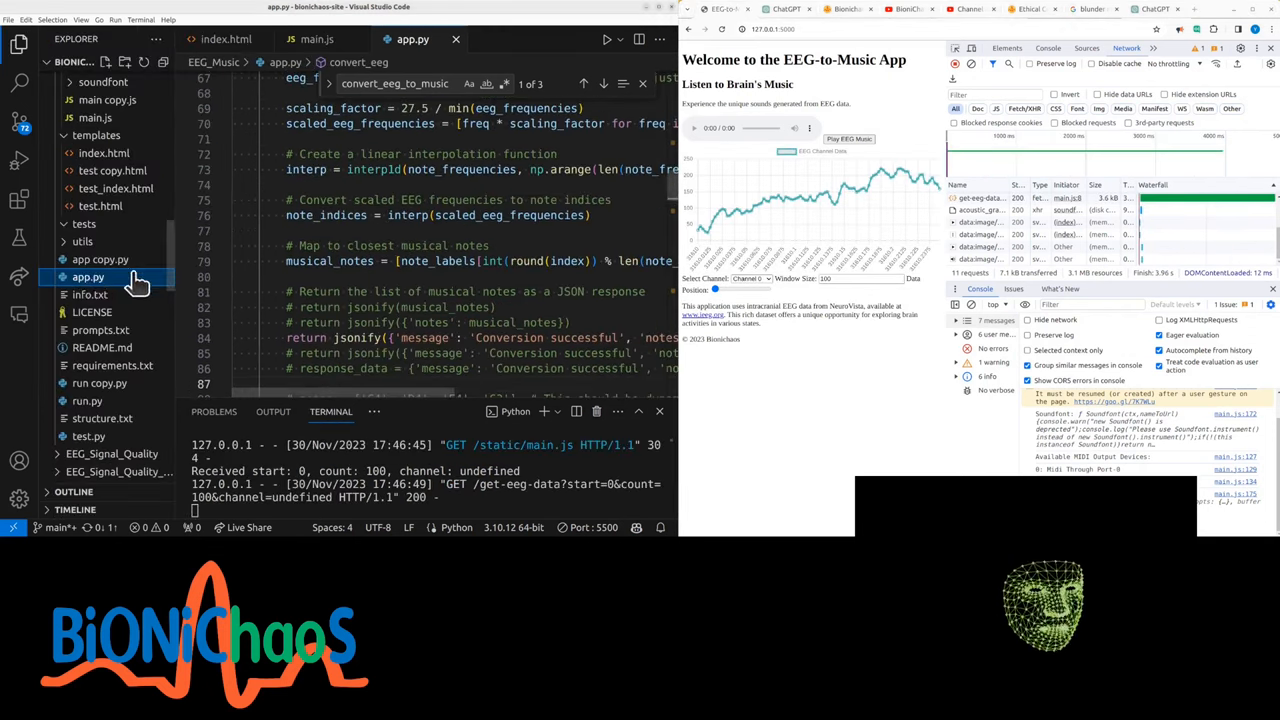
Add print('musical_notes:', musical_notes) near the eeg_frequencies calculation in app.py and save
click(104, 260)
text(print("musical_notes:", musical_notes))
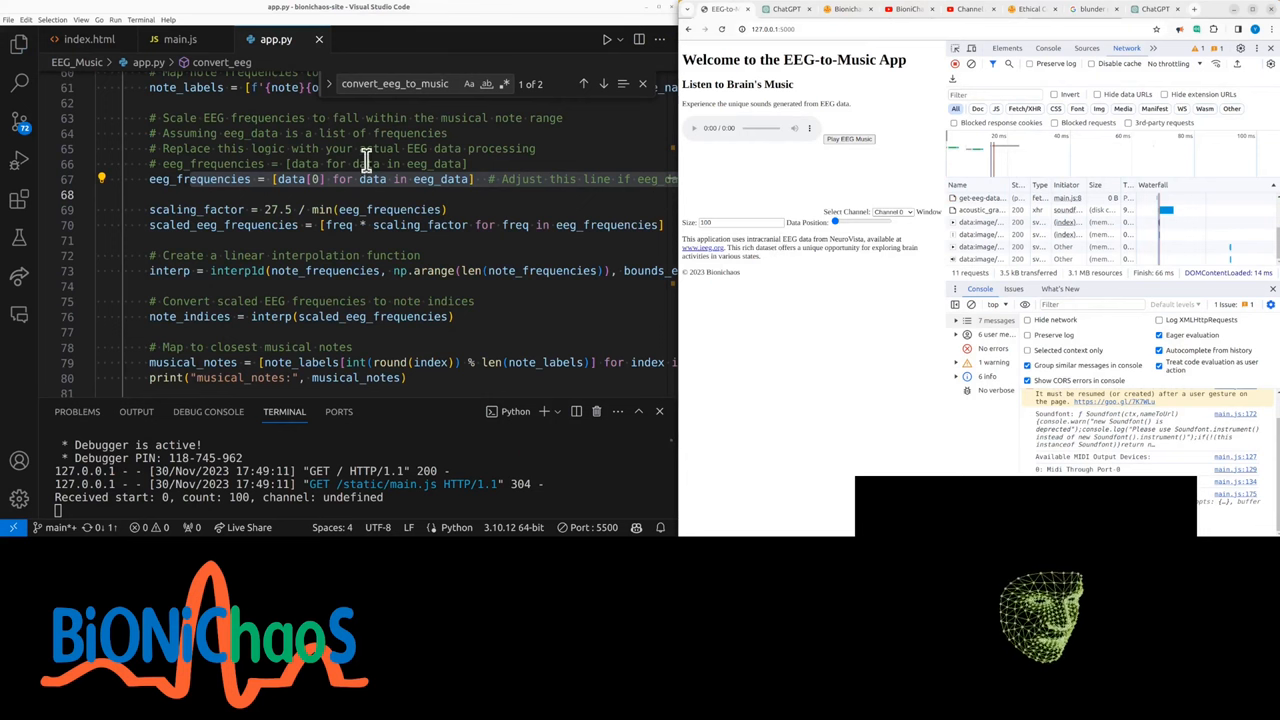
click(848, 138)
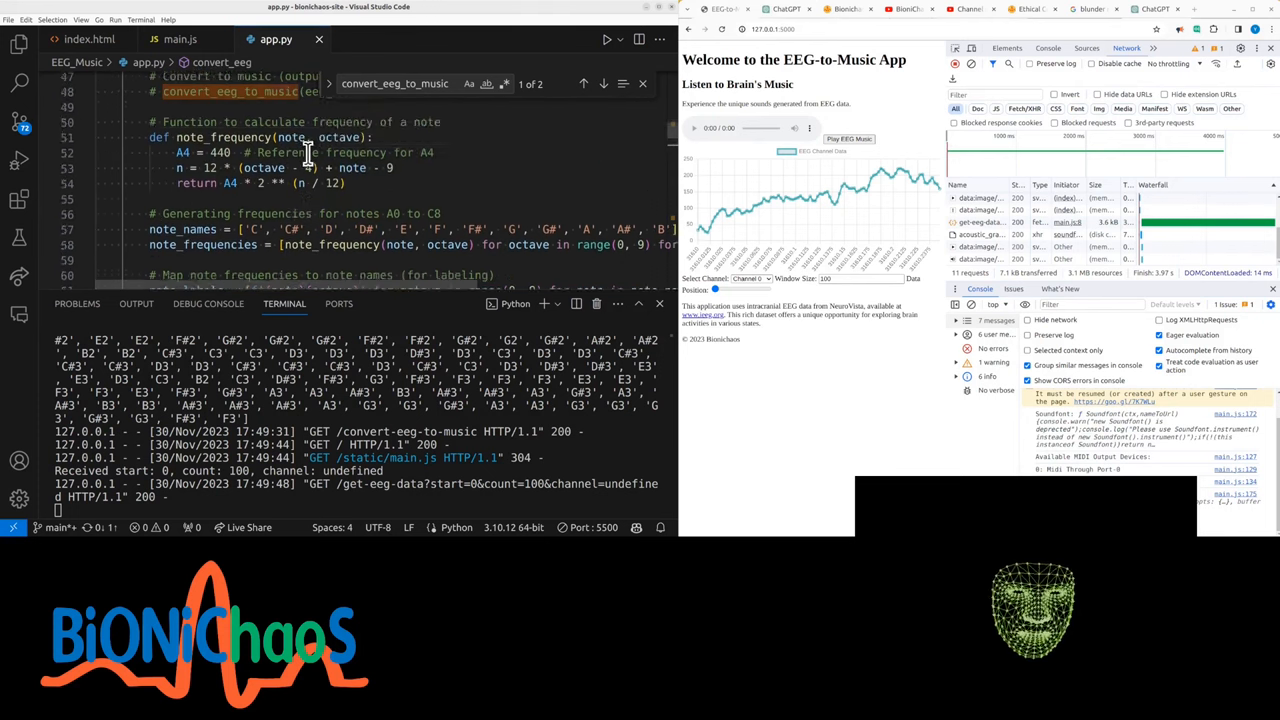
Start a fix-list of comments at the bottom of app.py about slider position handling
scroll(down, 3)
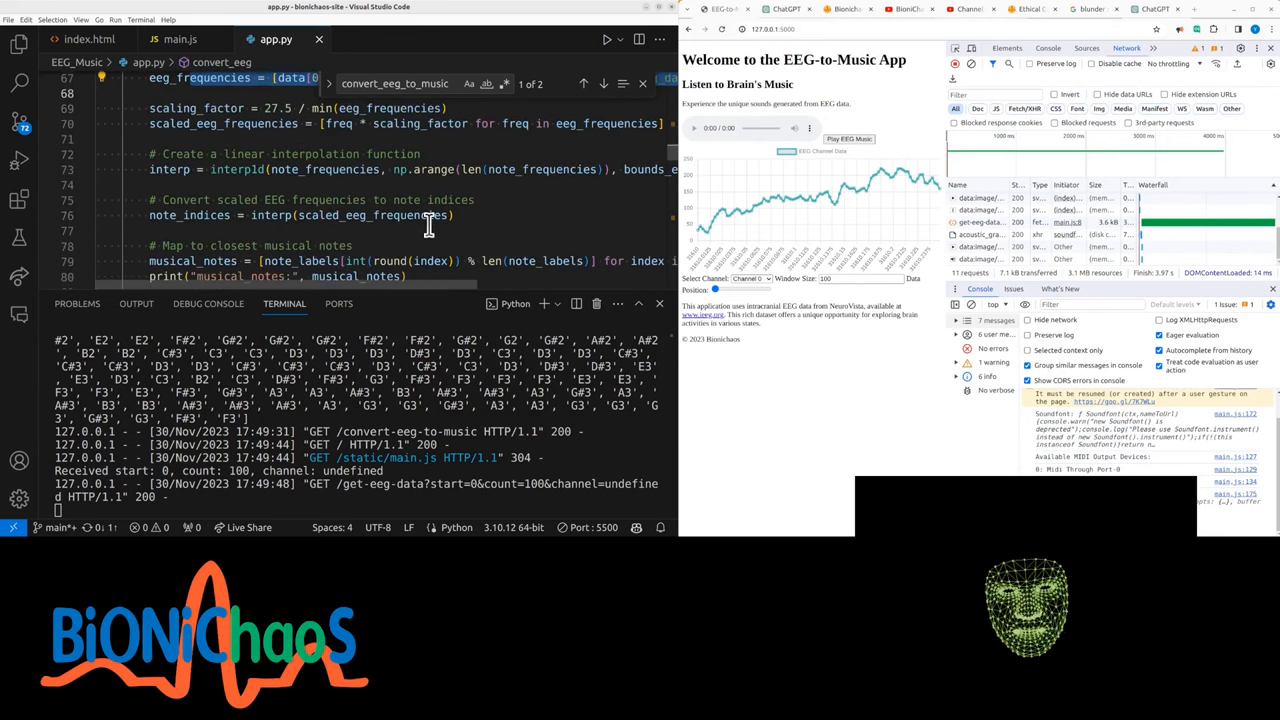
scroll(down, 3)
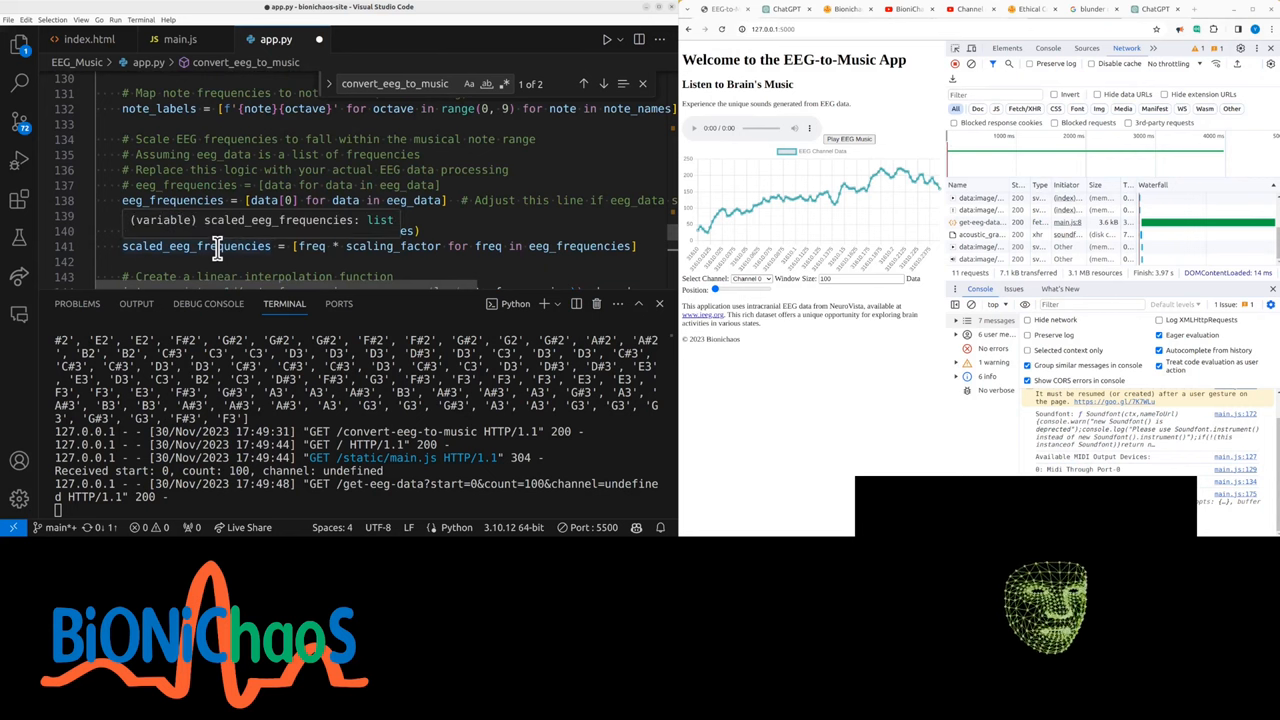
scroll(down, 3)
text(# 1. scrolling is)
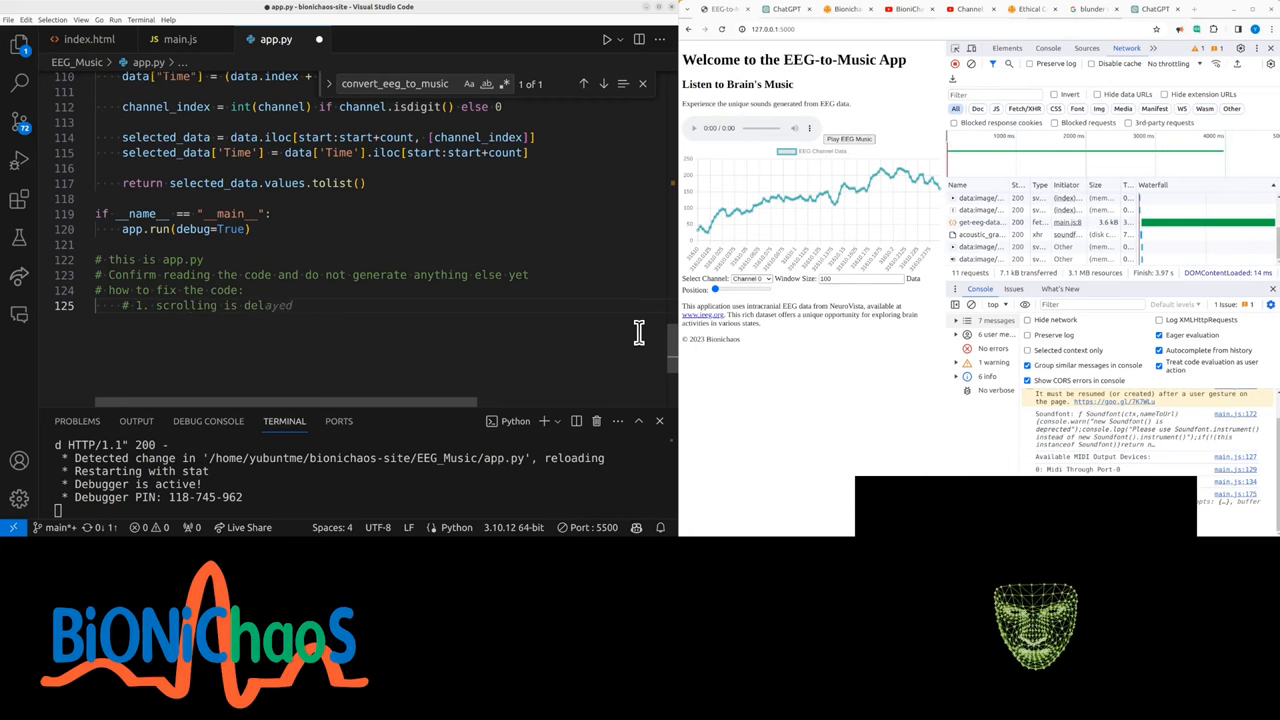
text(position sk)
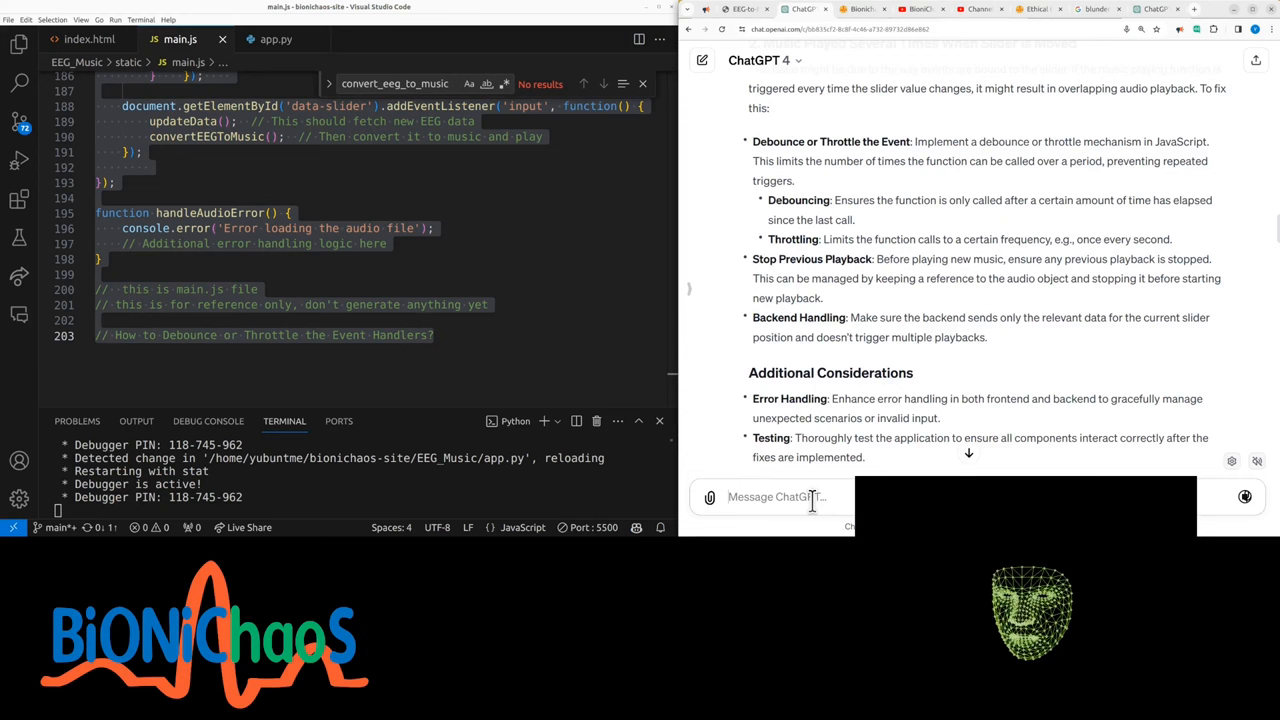
Mark ChatGPT's stop-previous-playback advice and compare it against the current code in app.py
scroll(up, 3)
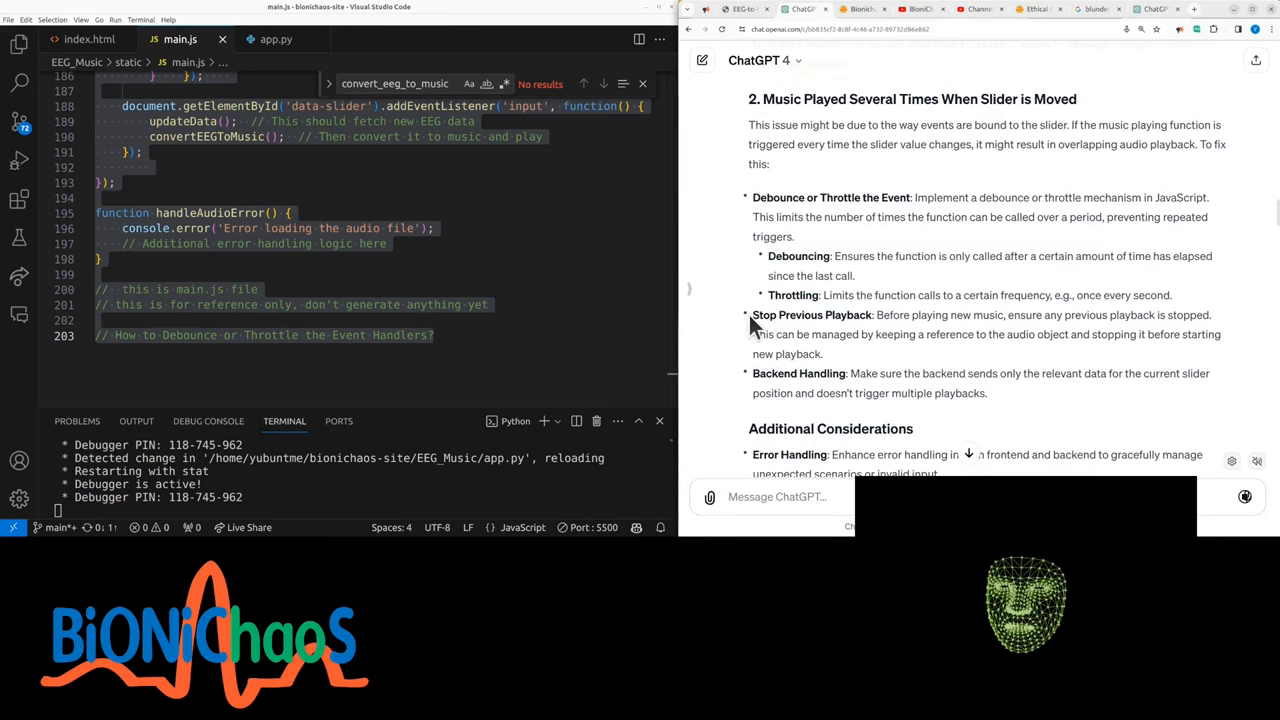
drag(752, 314, 824, 354)
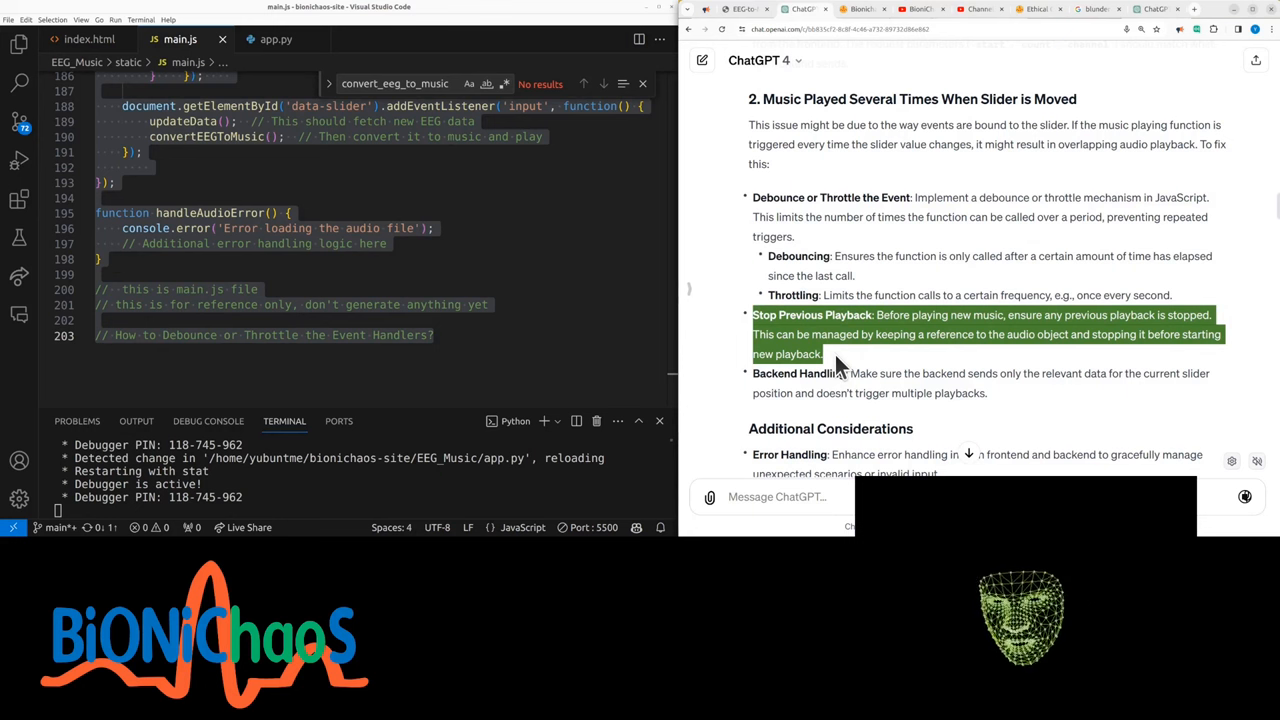
scroll(down, 3)
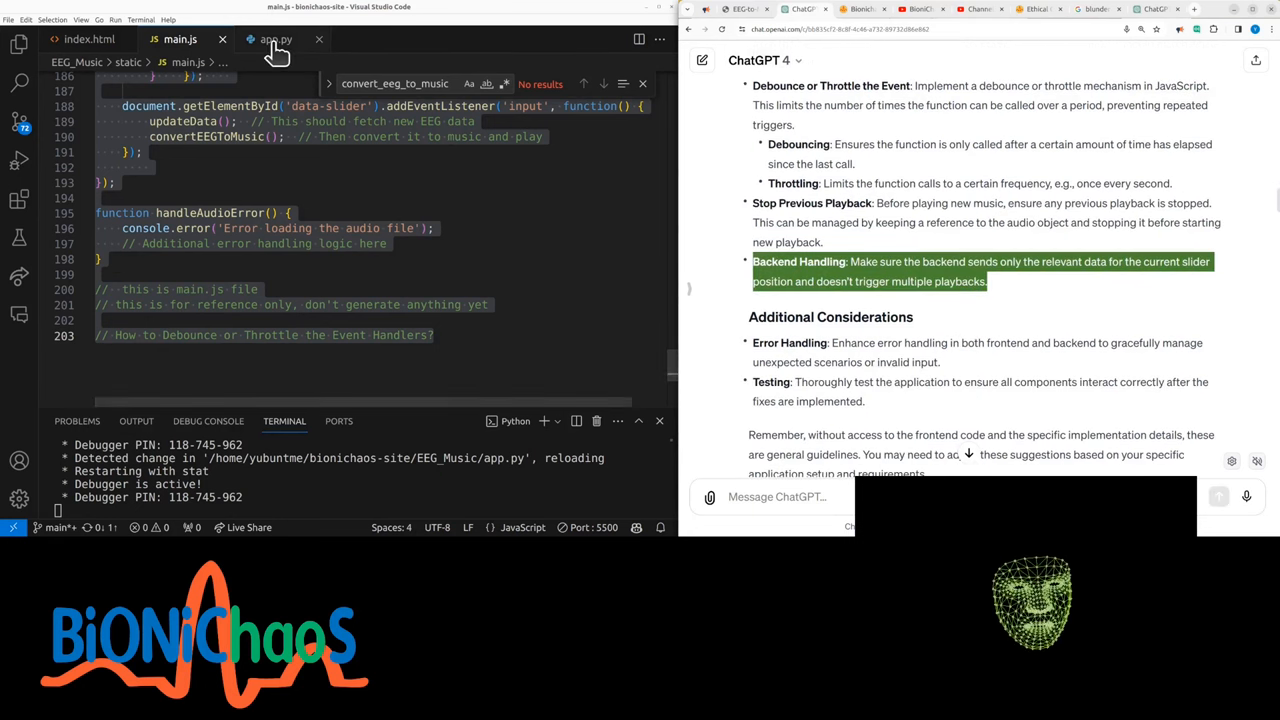
click(276, 40)
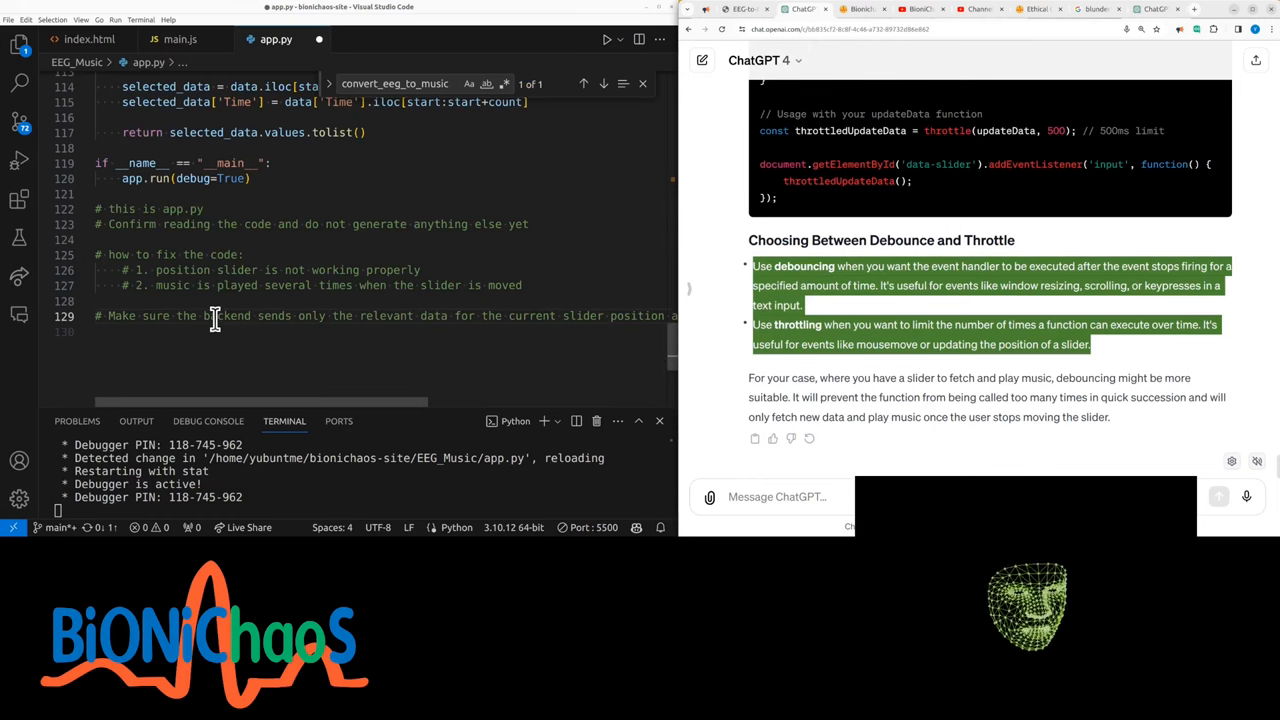
scroll(down, 3)
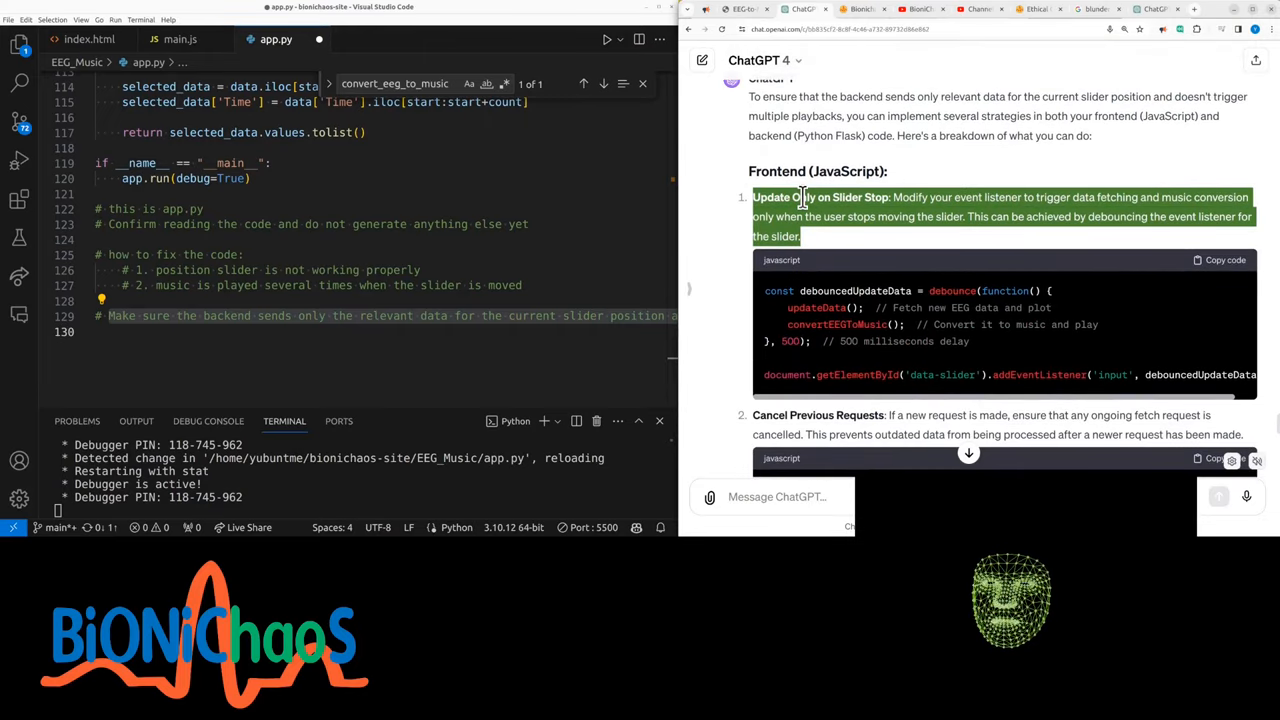
scroll(down, 3)
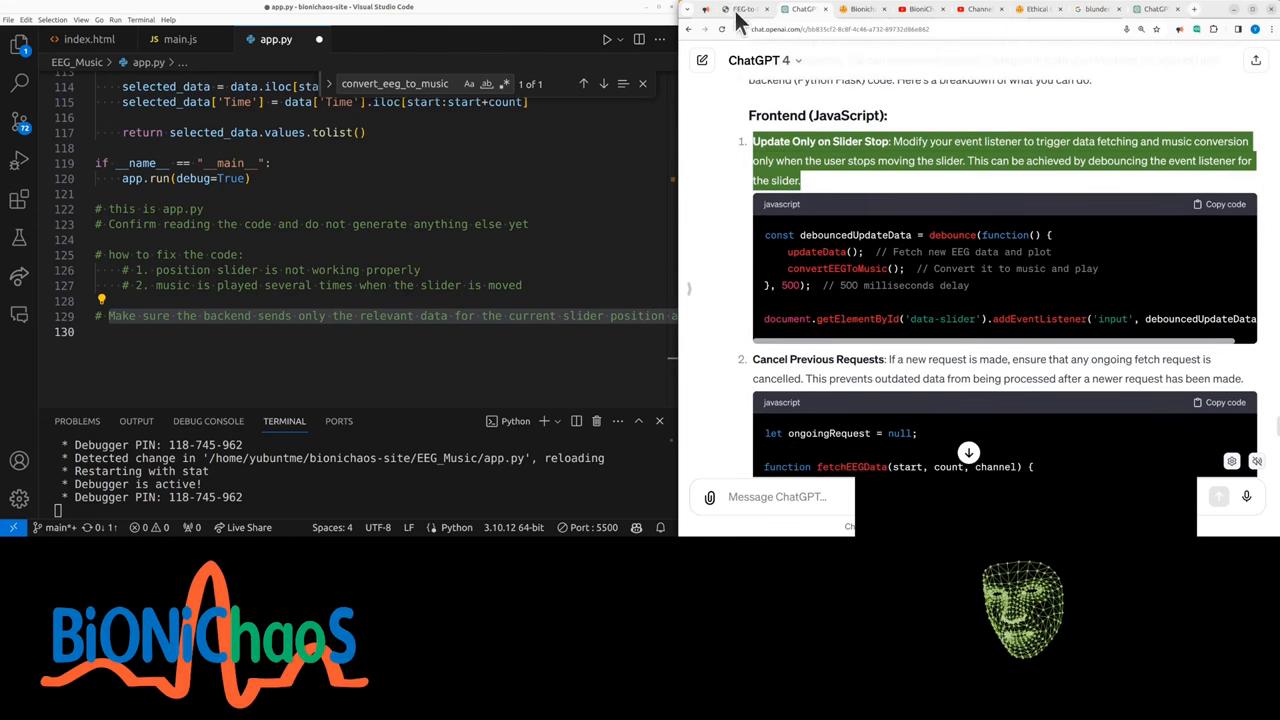
Check the running app, read the debounce and AbortController advice, and return to main.js's fetchEEGData
click(744, 8)
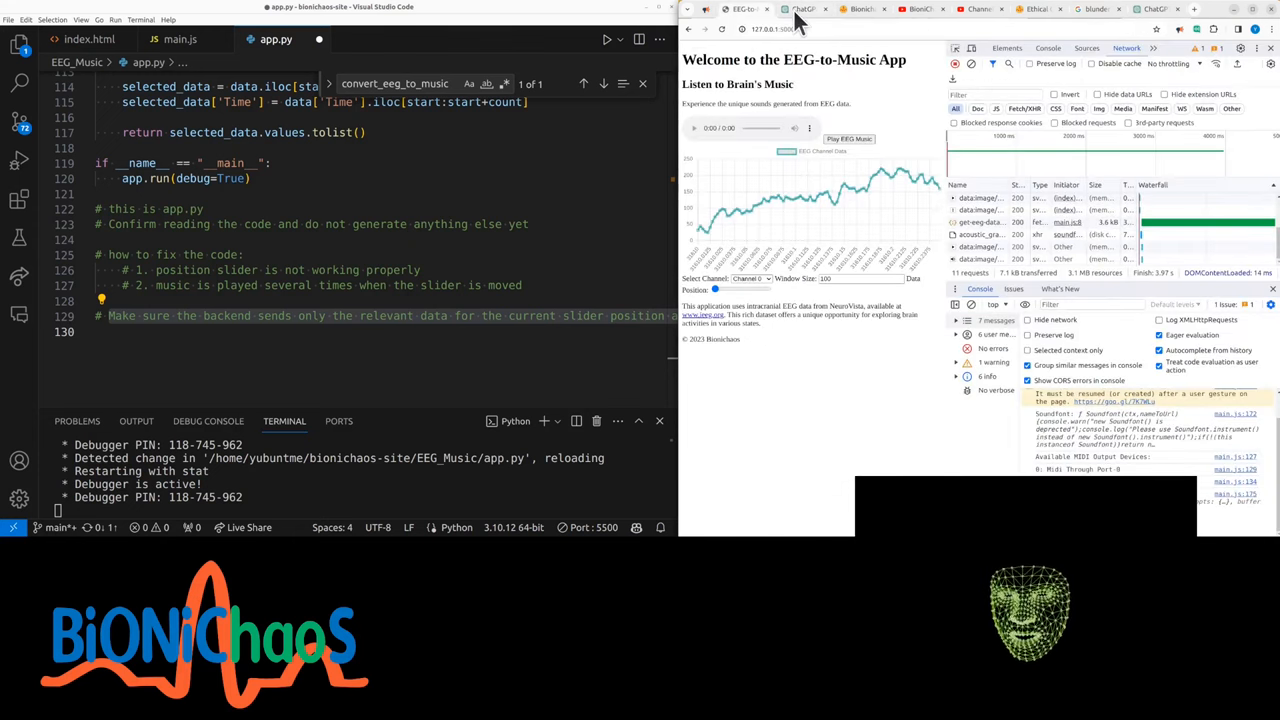
click(806, 8)
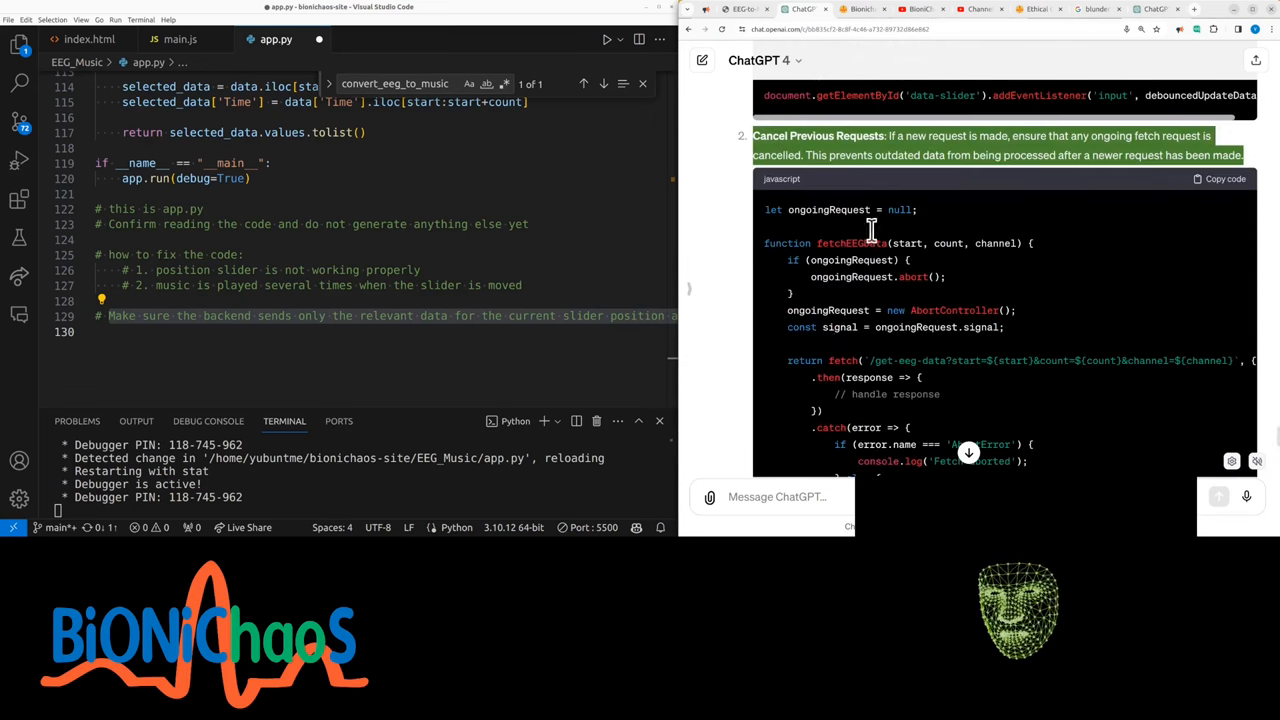
scroll(down, 3)
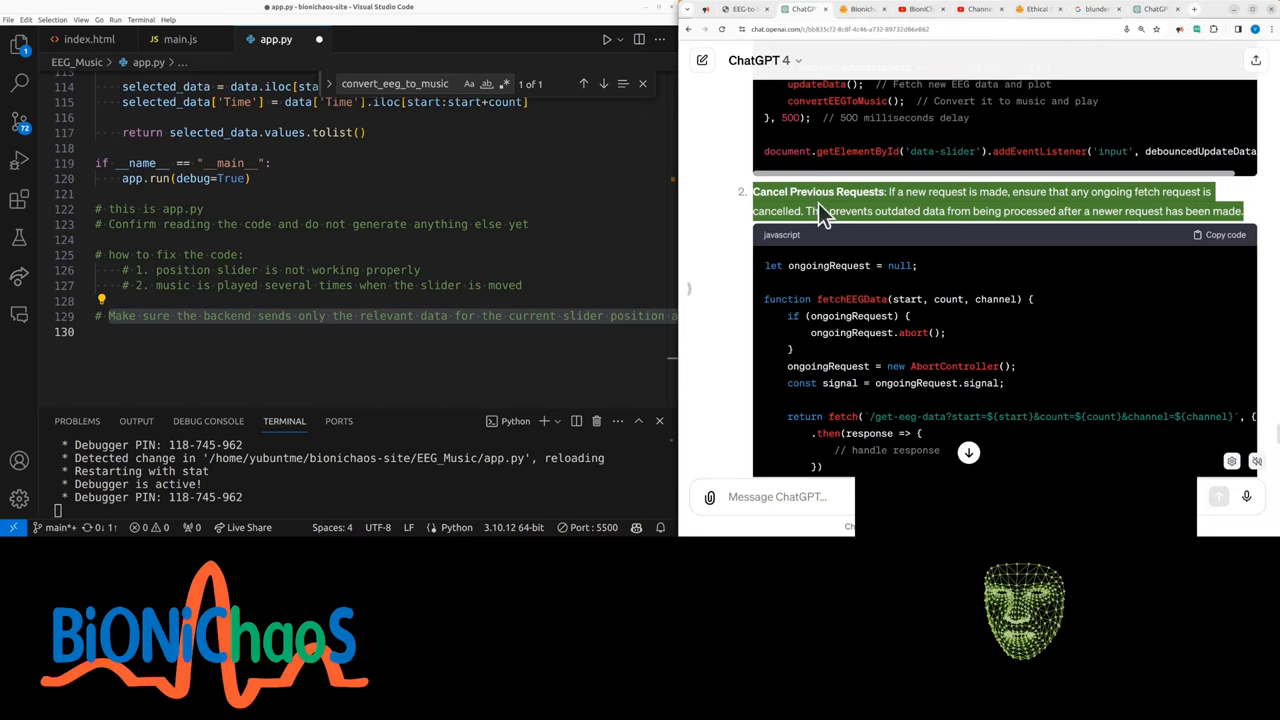
scroll(down, 3)
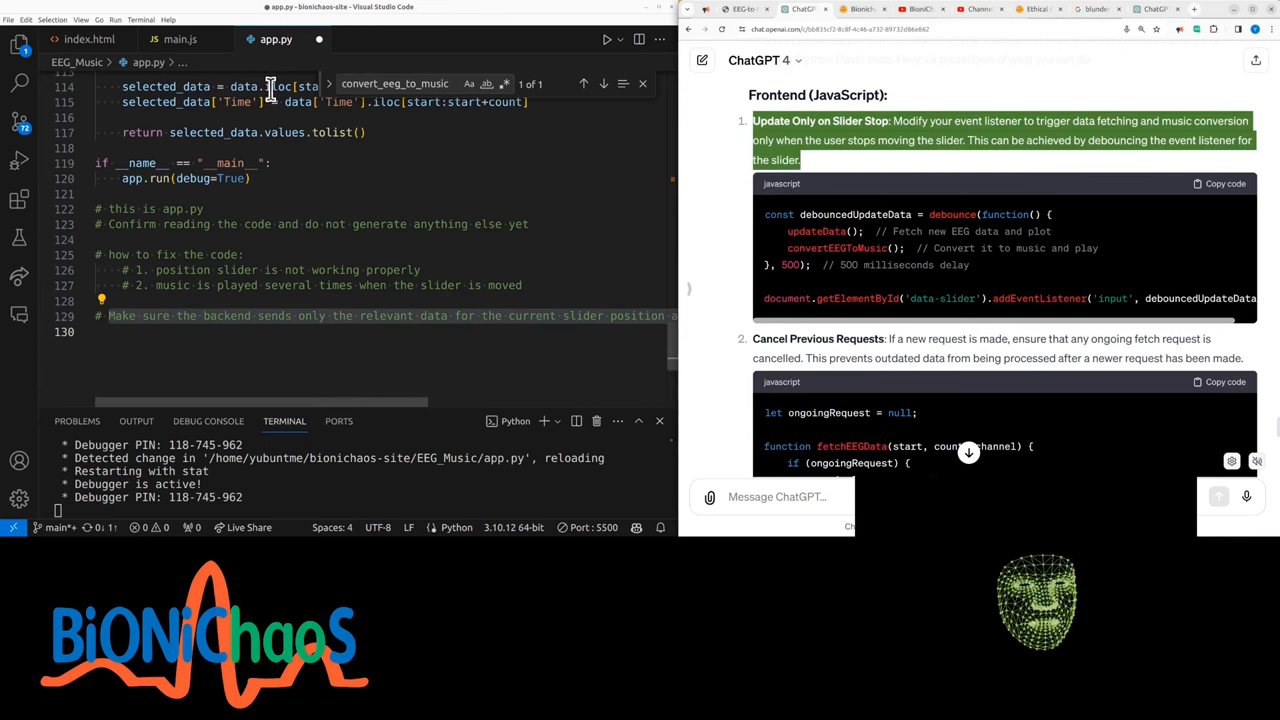
click(180, 40)
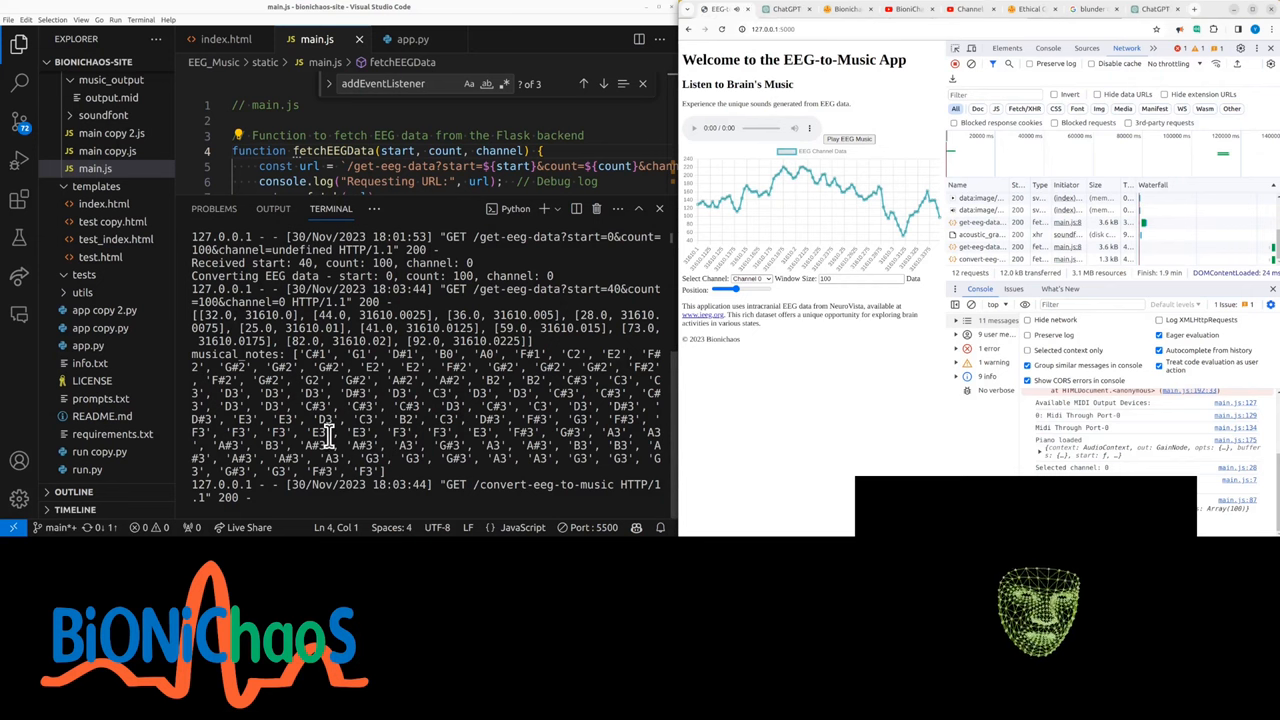
mouse_move(824, 300)
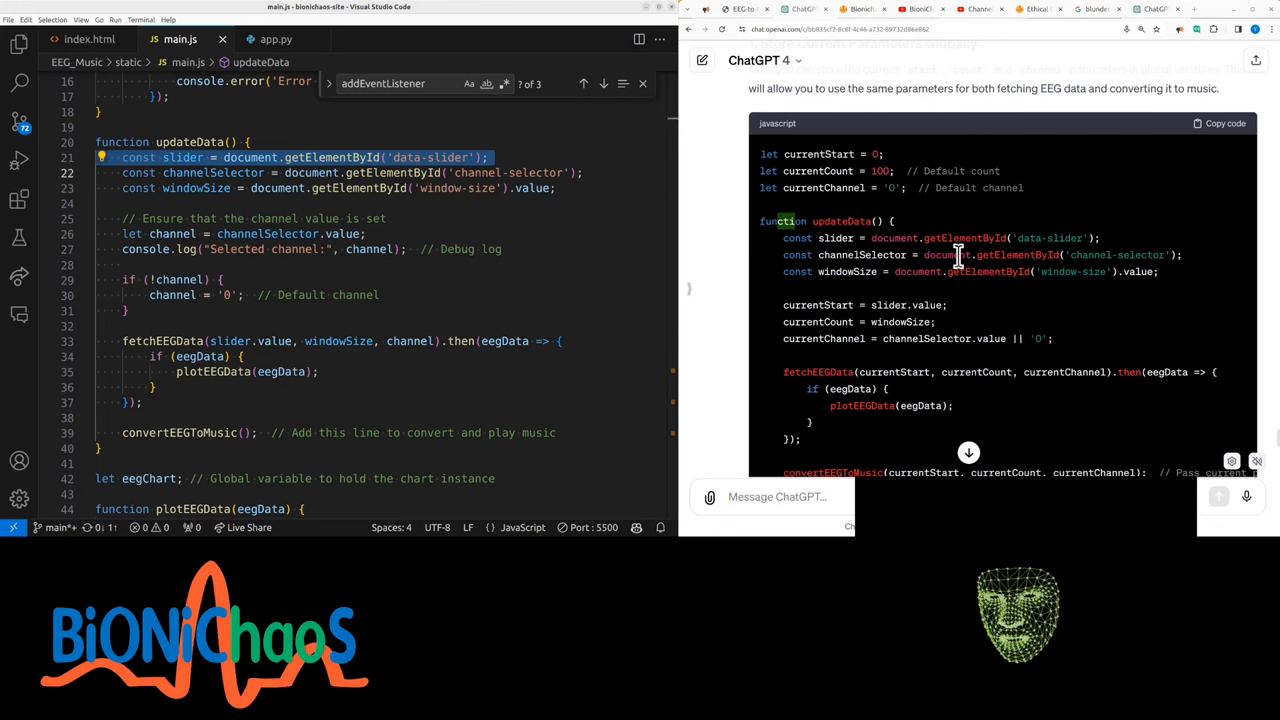
mouse_move(904, 308)
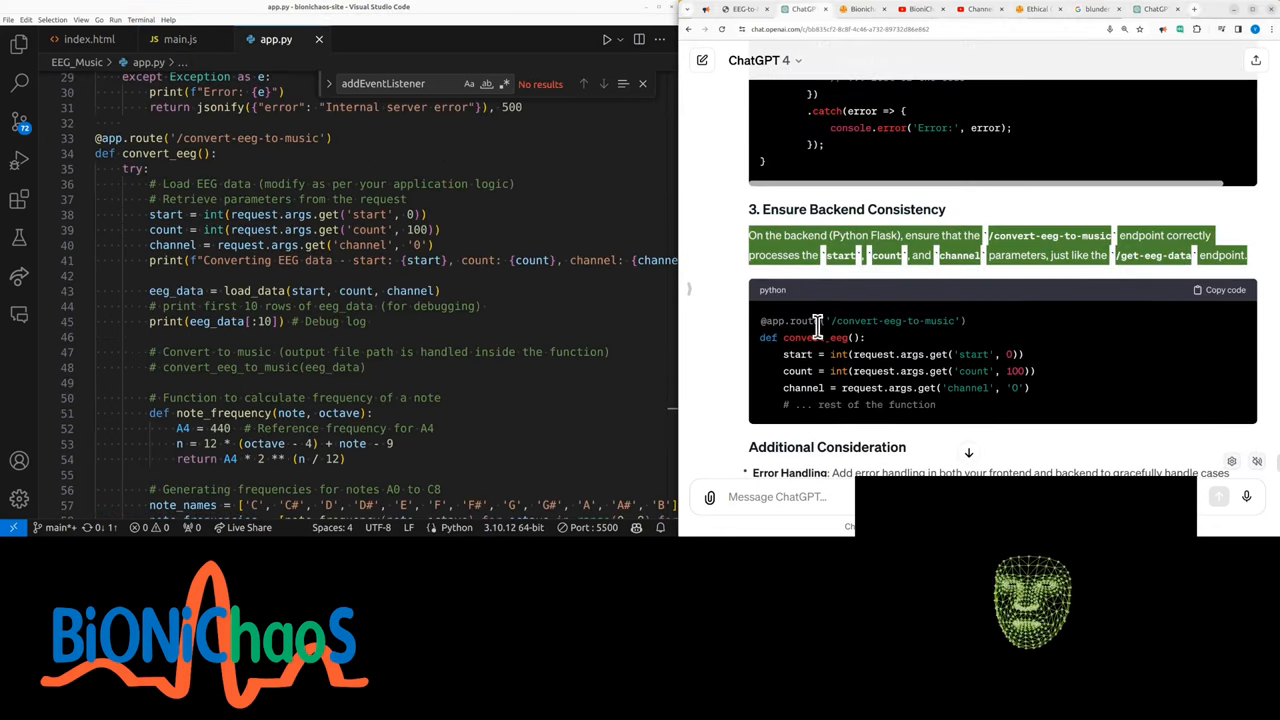
mouse_move(872, 340)
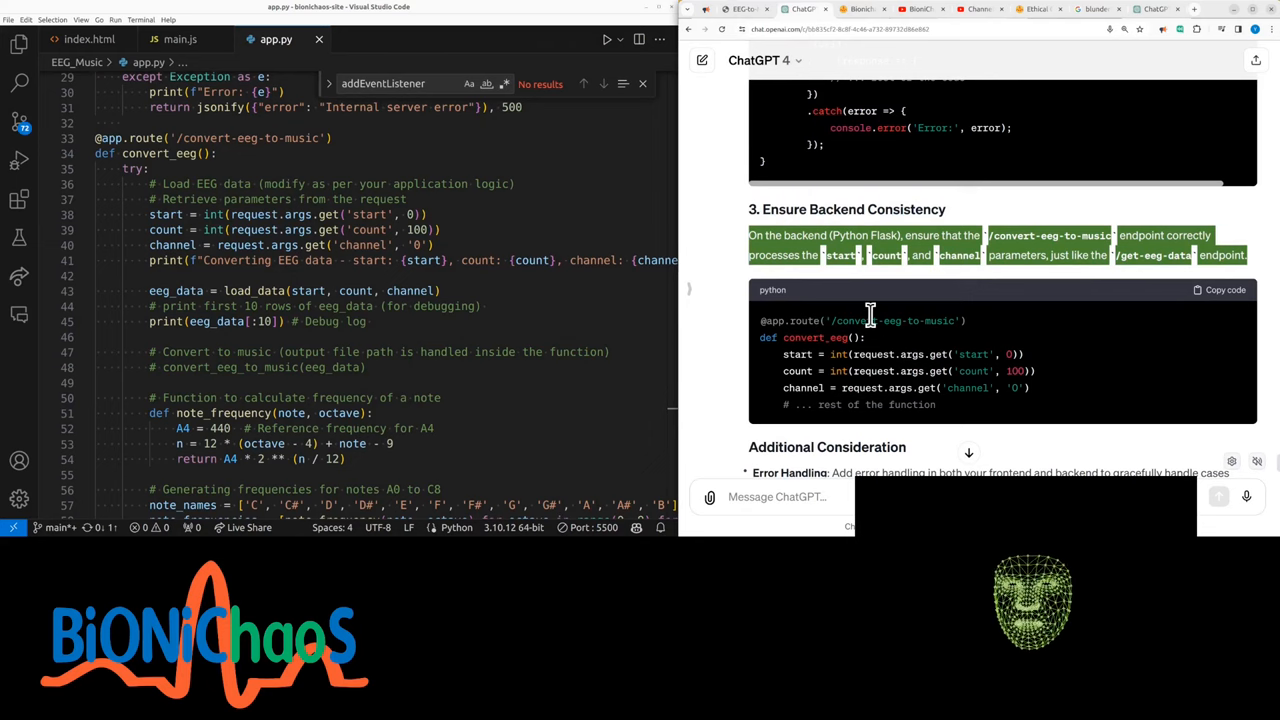
Compare ChatGPT's backend-consistency advice with convert_eeg in app.py and restart the Flask server
click(180, 40)
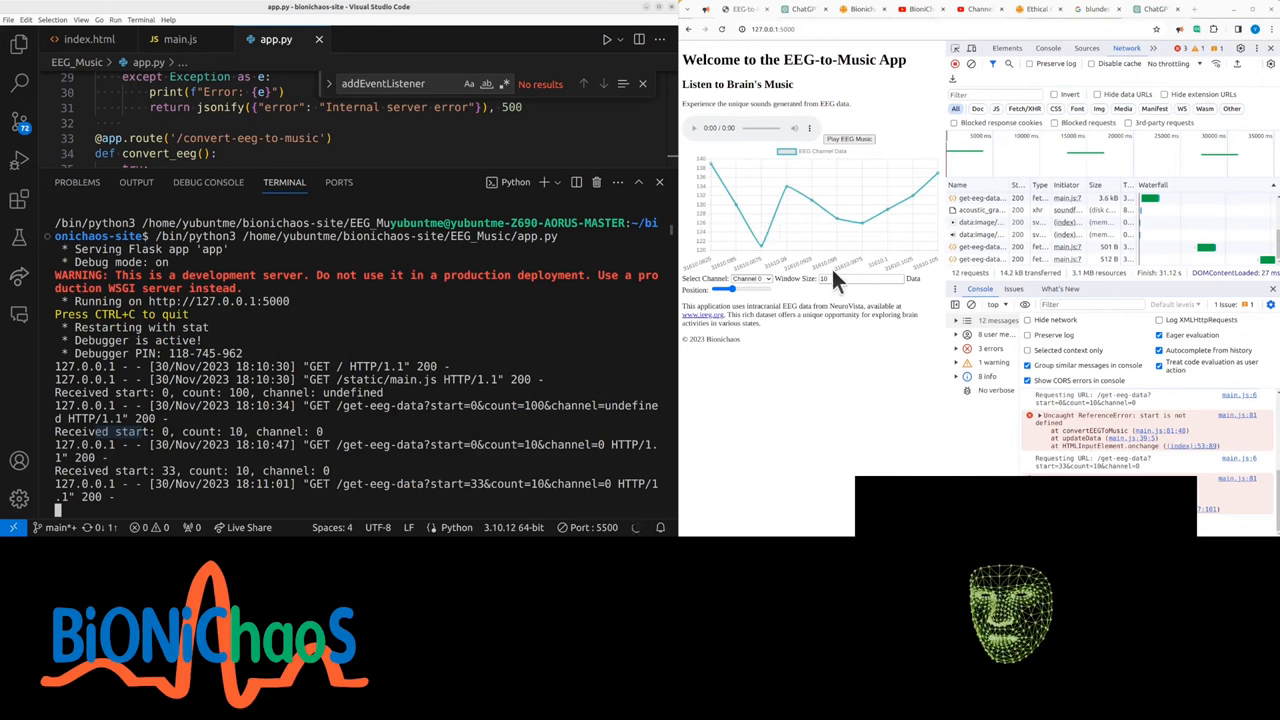
mouse_move(868, 456)
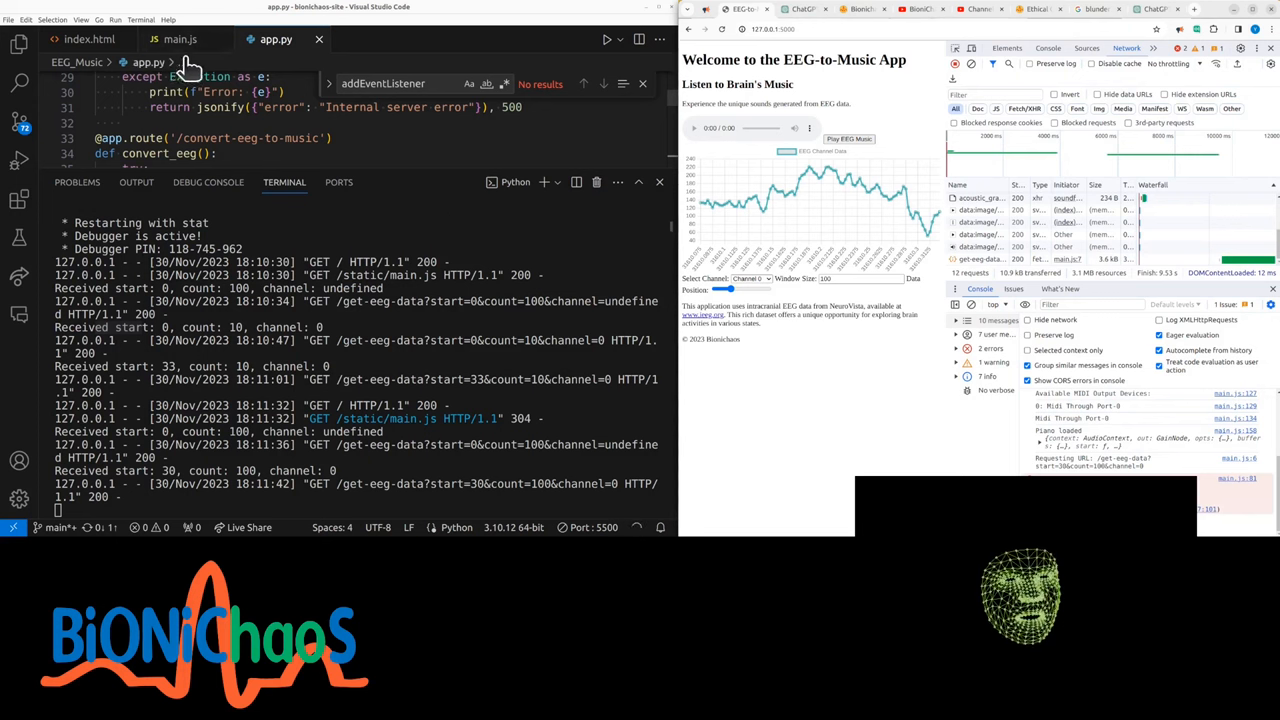
Switch the app's Channel dropdown to channels 9 and 4, confirming matching get-eeg-data and note-list logs
click(180, 40)
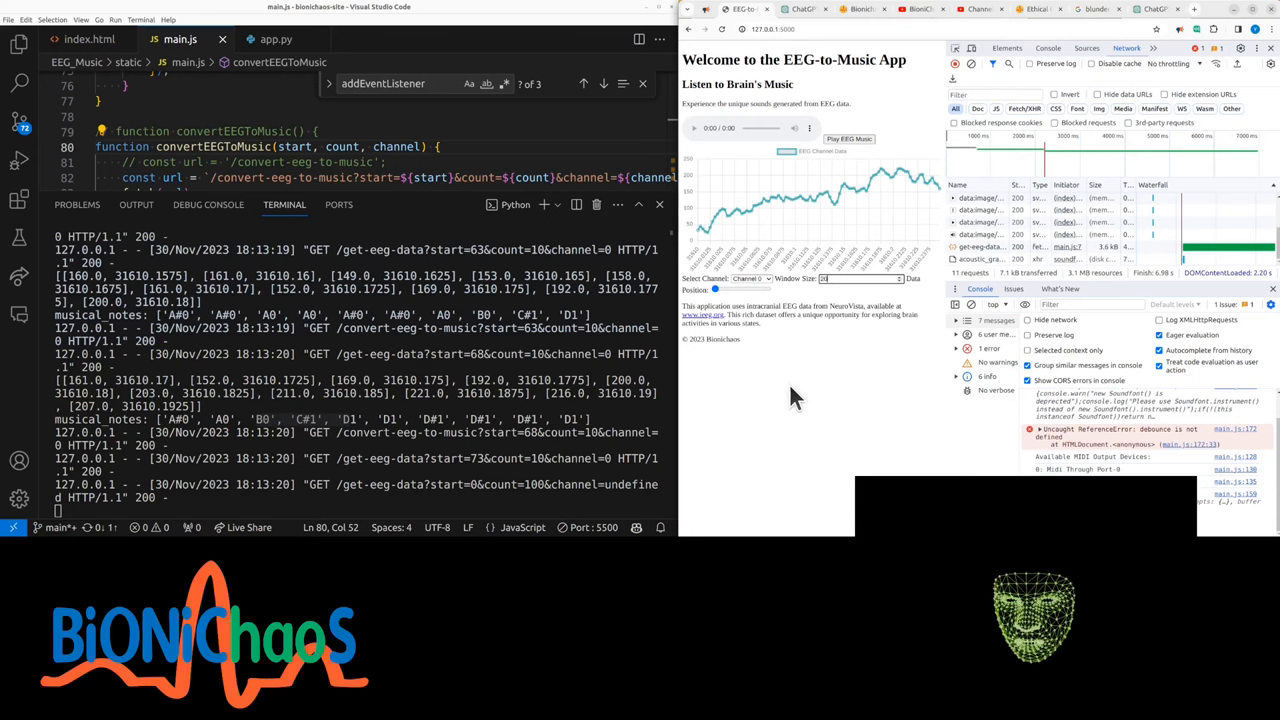
click(748, 278)
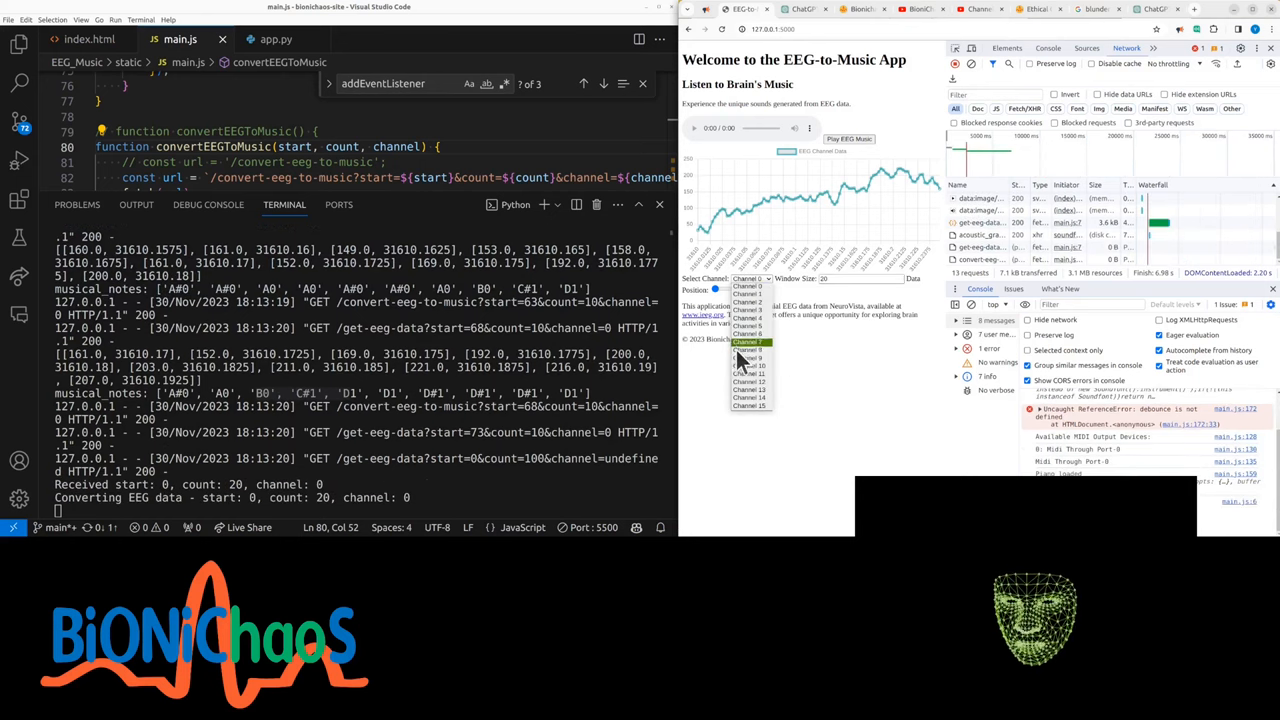
click(748, 356)
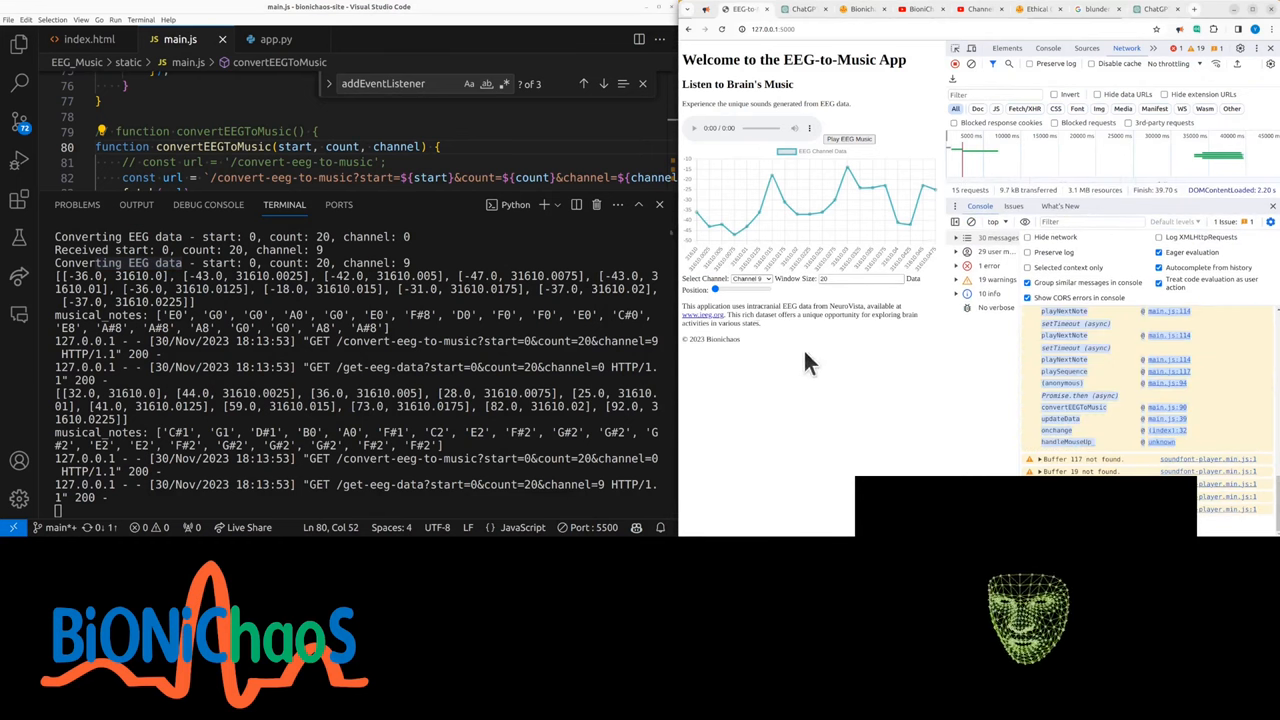
mouse_move(790, 300)
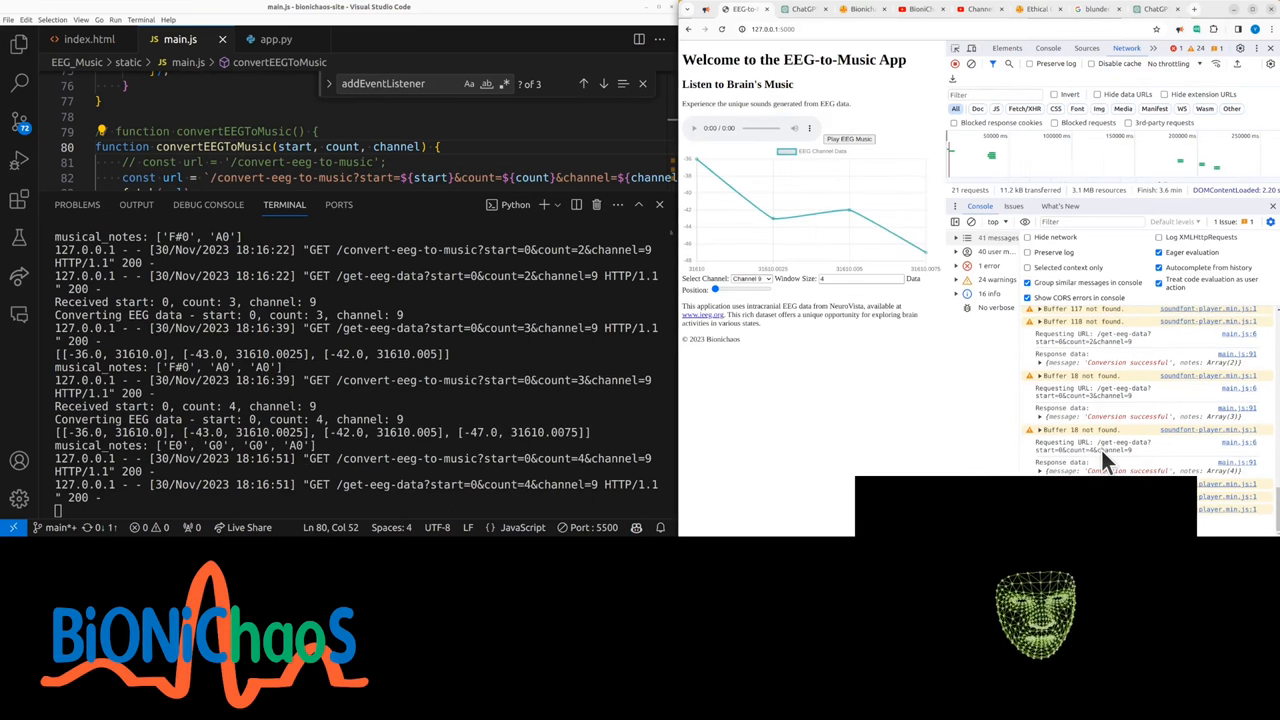
click(748, 278)
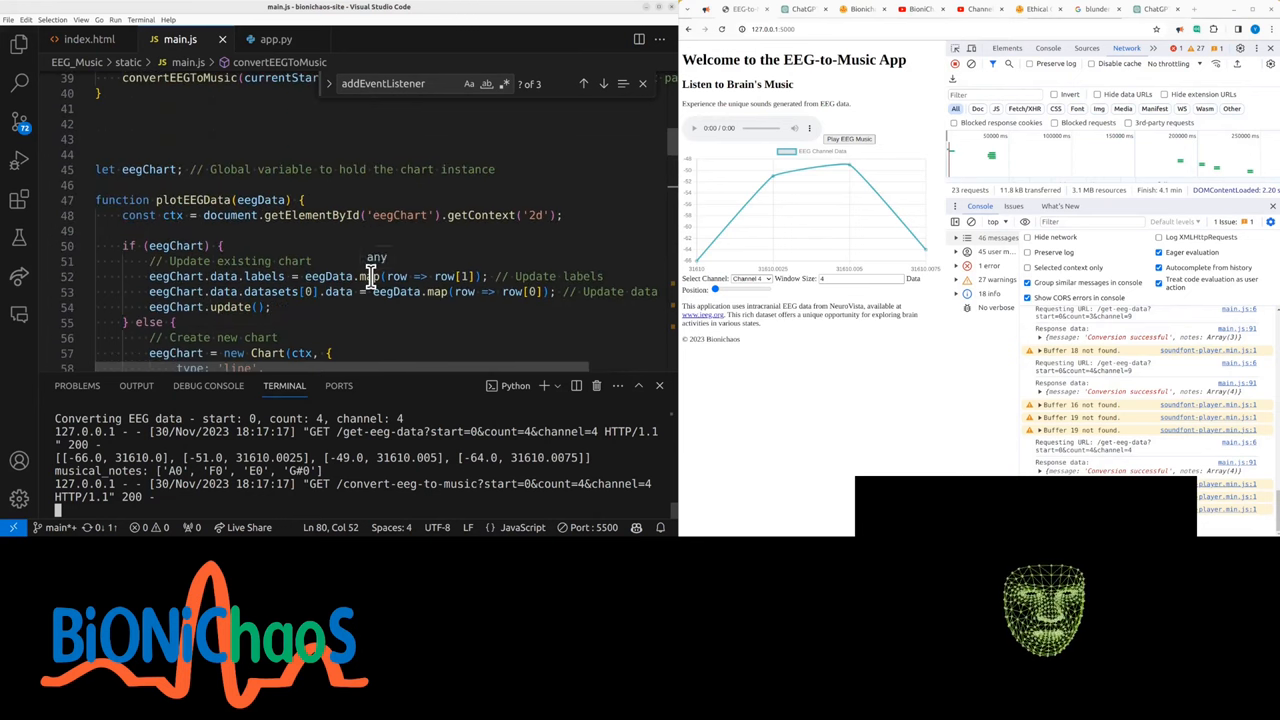
Review app.py's get_eeg_data and convert_eeg routes down to the note_frequency list
click(276, 40)
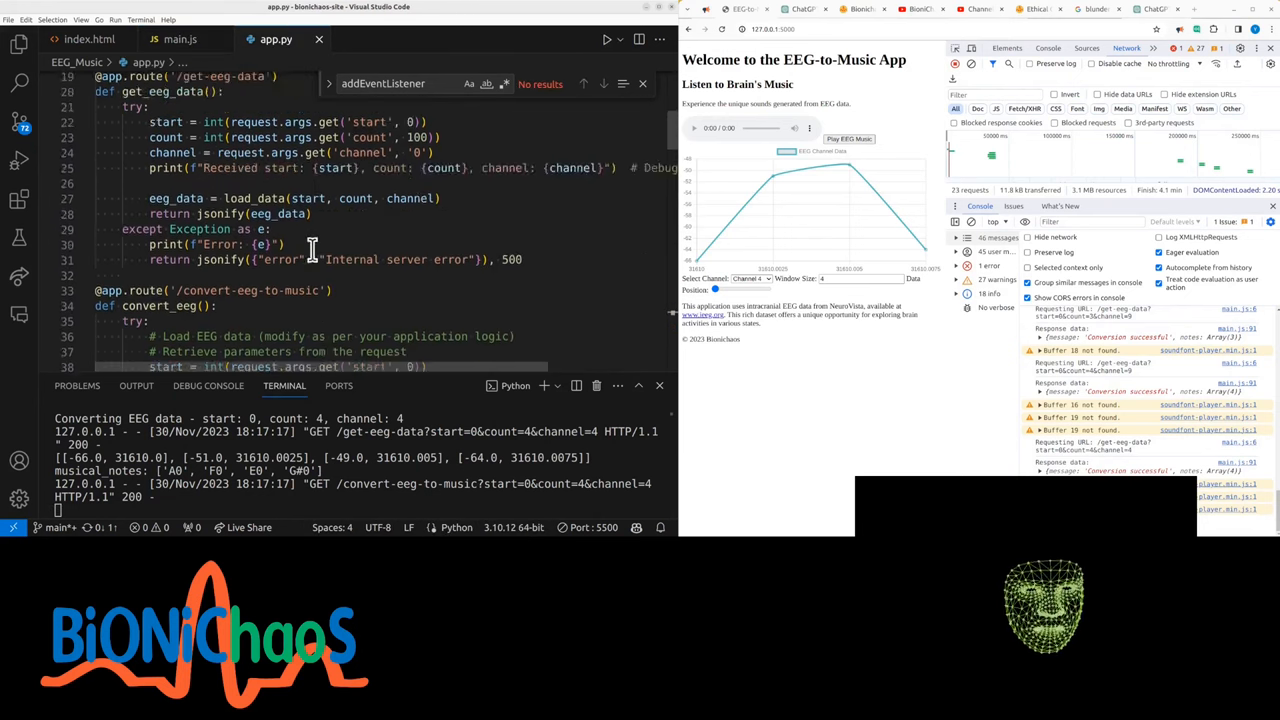
scroll(down, 3)
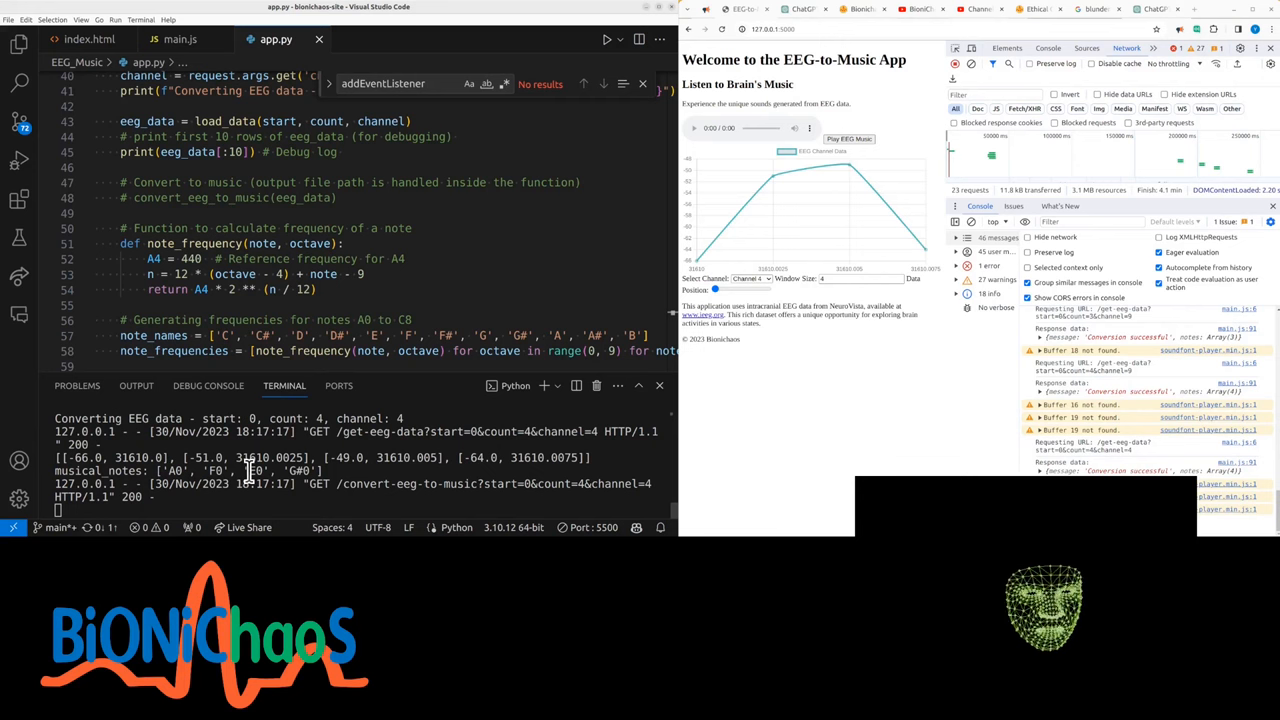
mouse_move(308, 350)
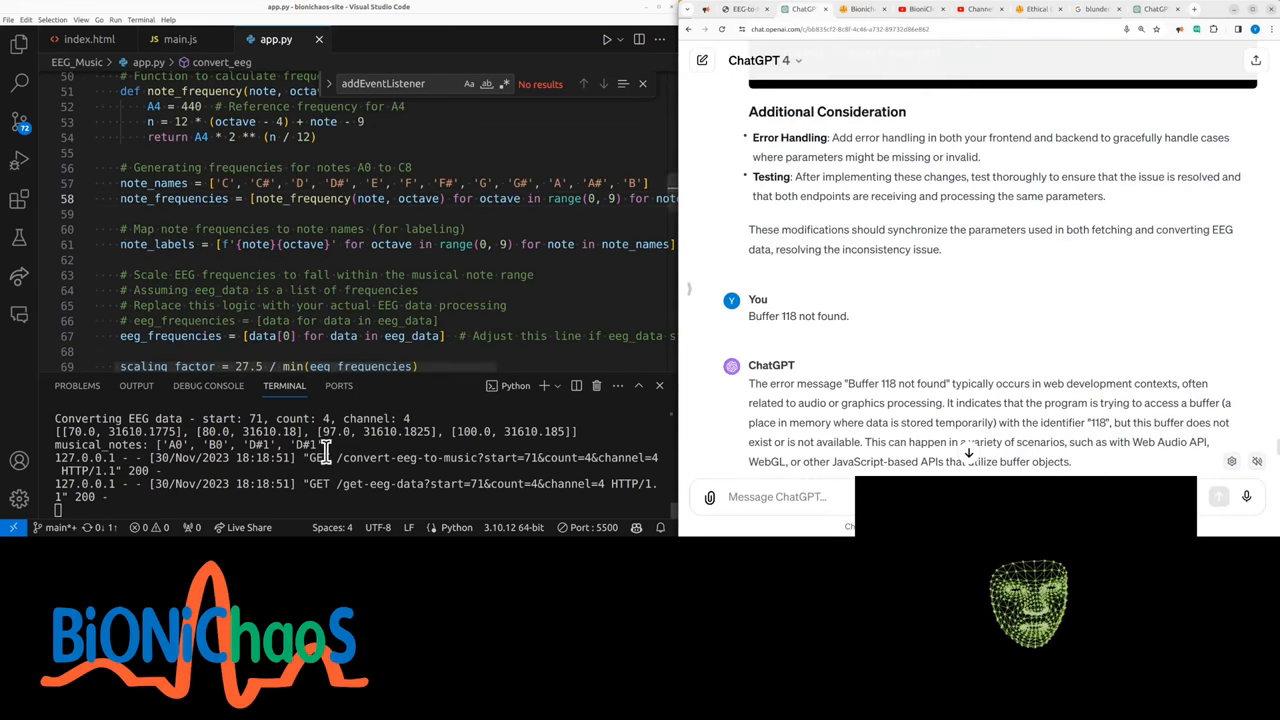
Check the EEG-to-Music app console, then return to ChatGPT and share the musical_notes output with the error
click(744, 8)
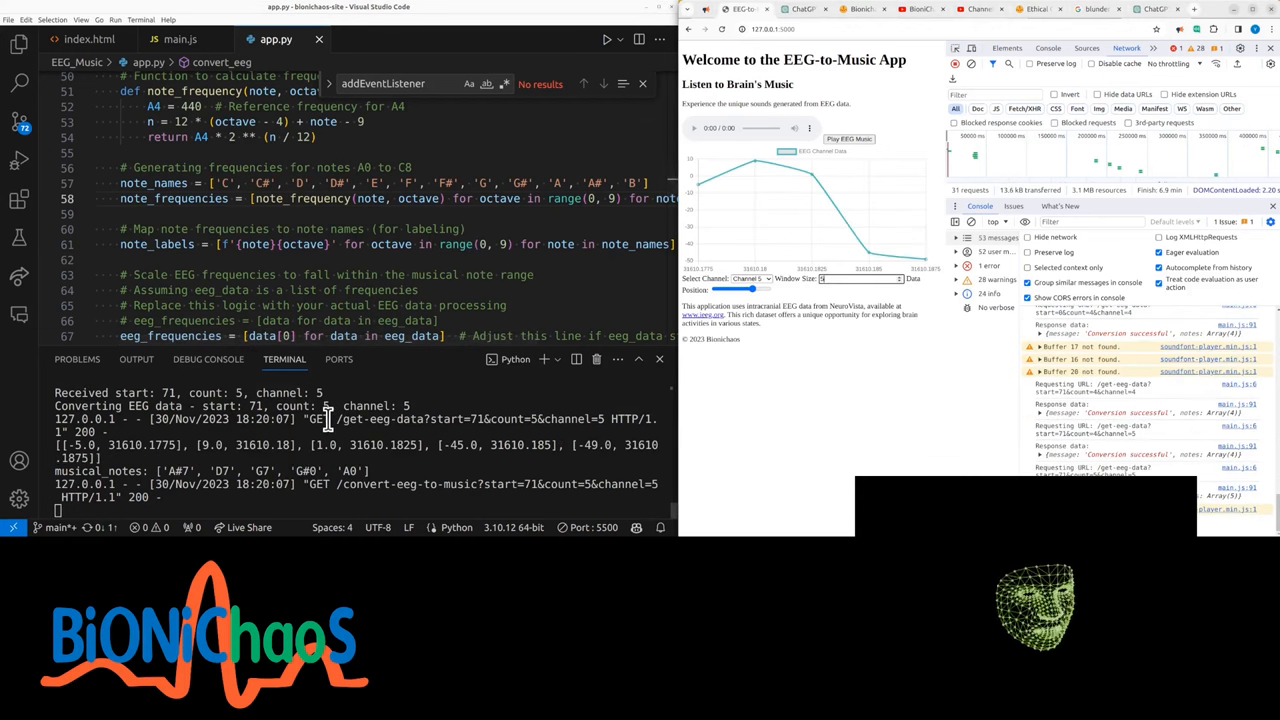
click(784, 8)
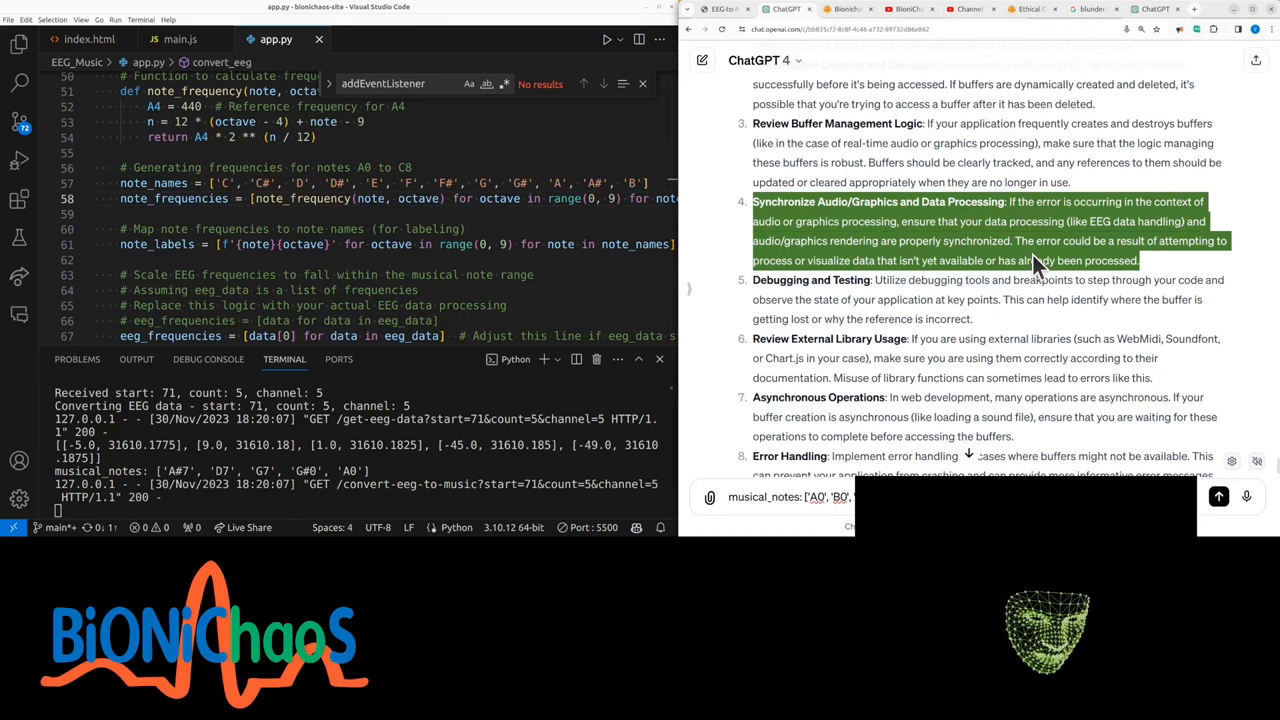
scroll(down, 3)
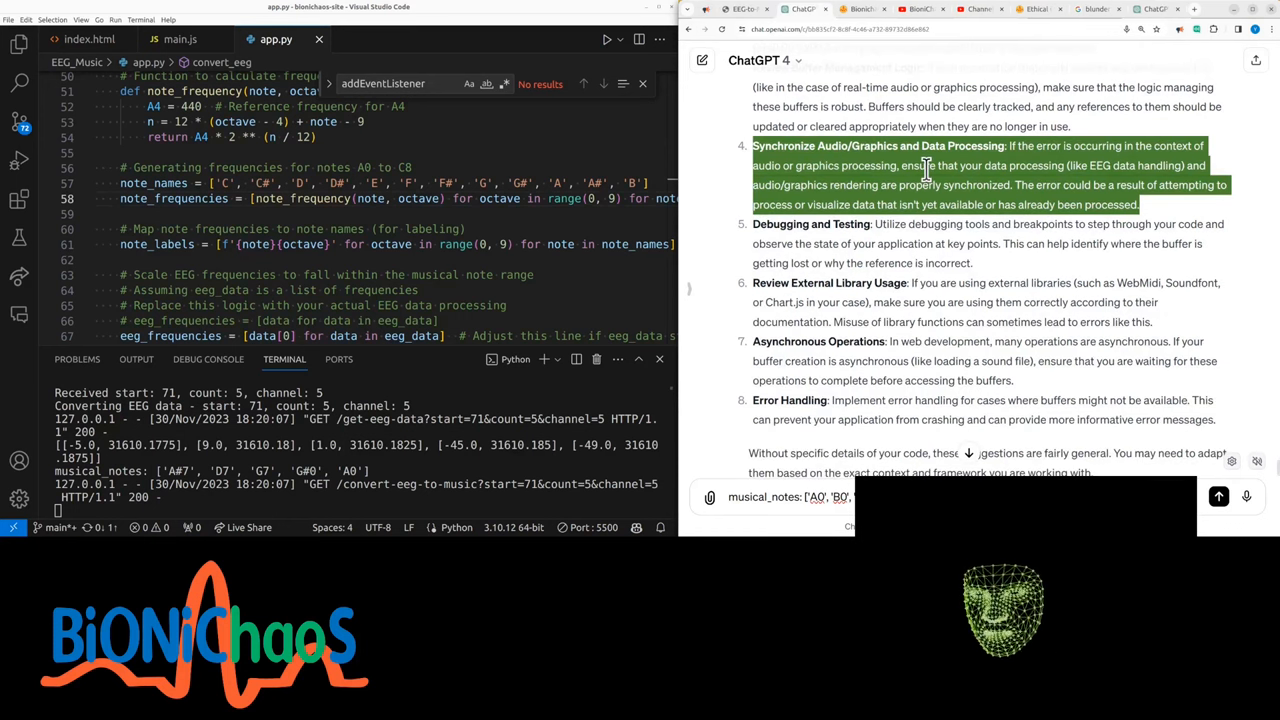
Read ChatGPT's explanation of the 'Buffer 20 not found' soundfont-player error and missing note samples
click(742, 8)
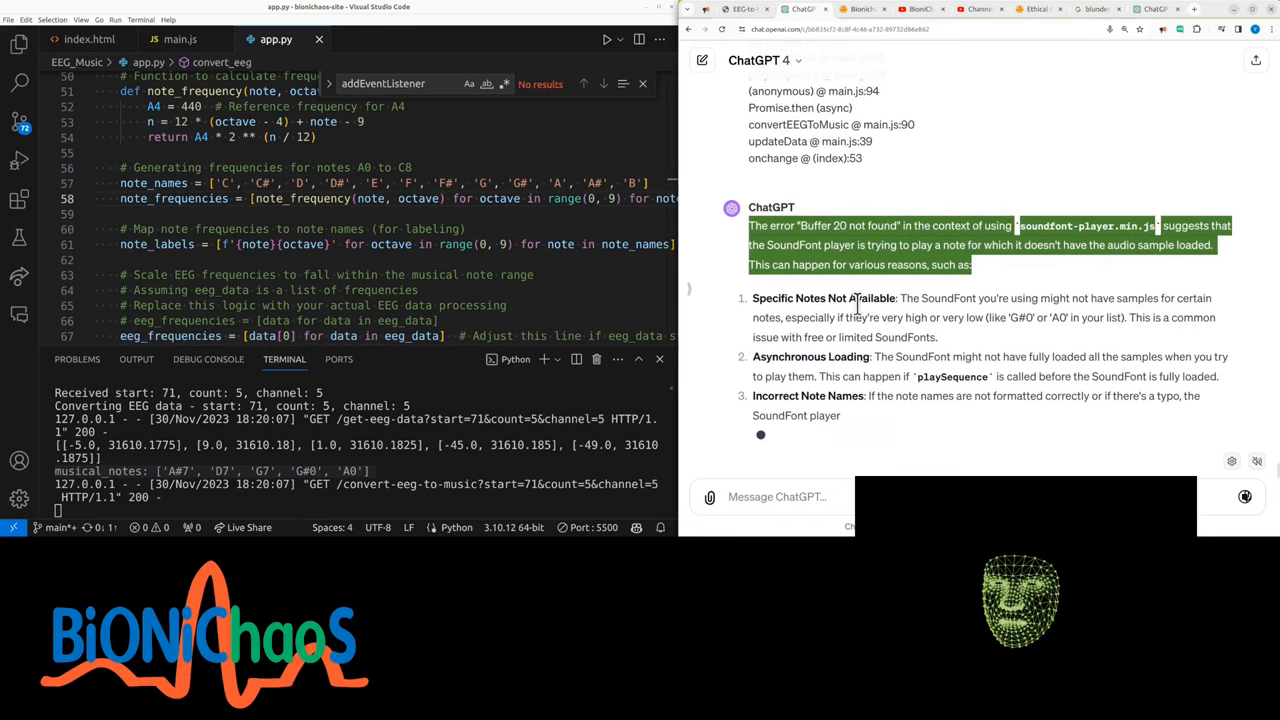
scroll(down, 3)
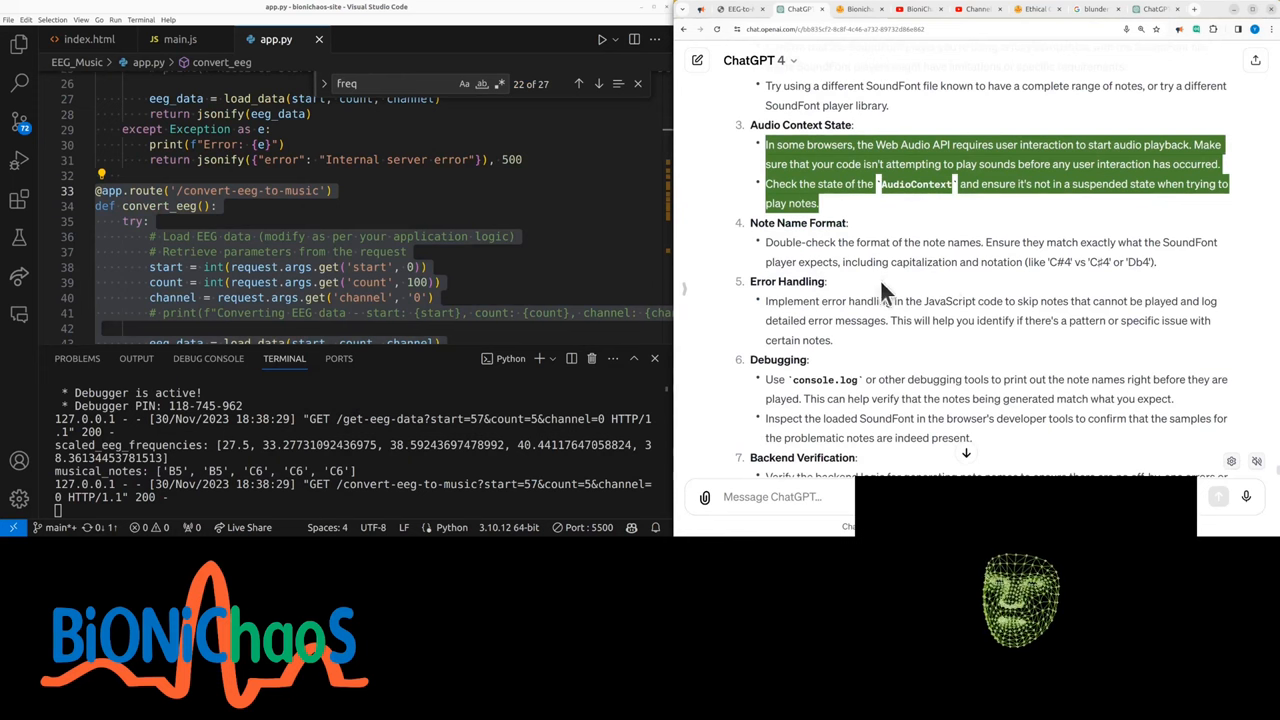
mouse_move(768, 252)
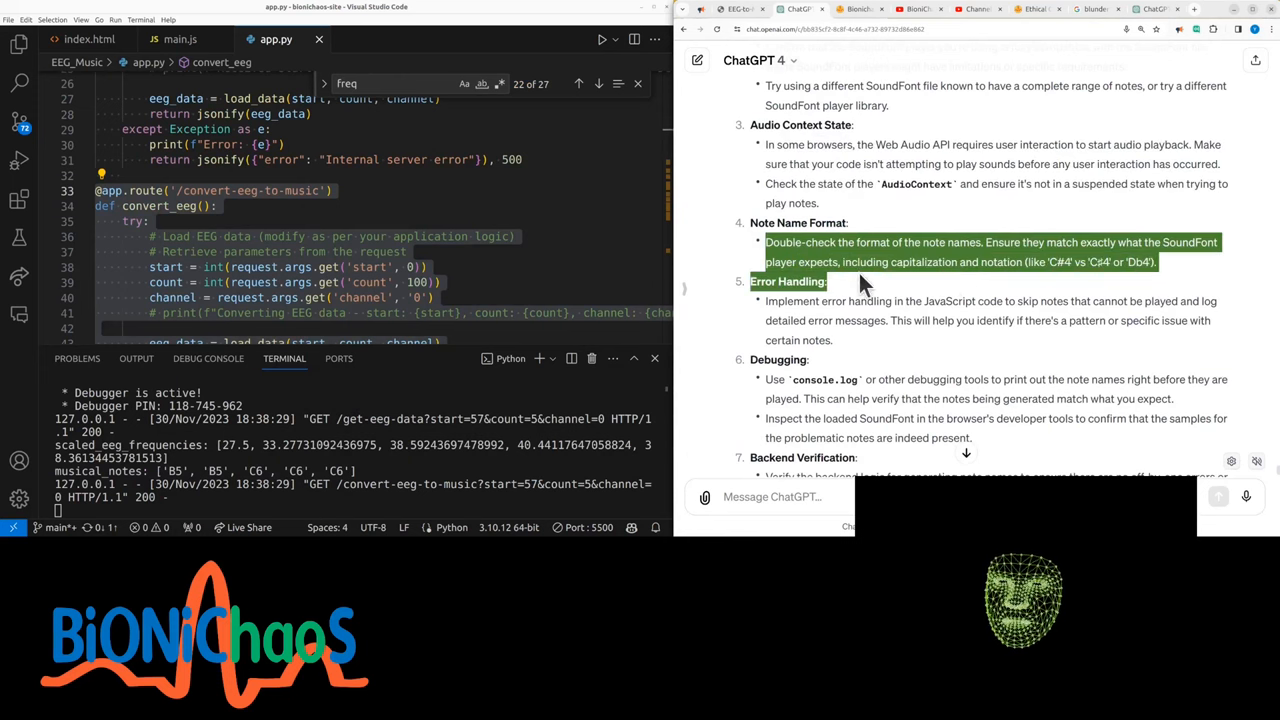
scroll(down, 3)
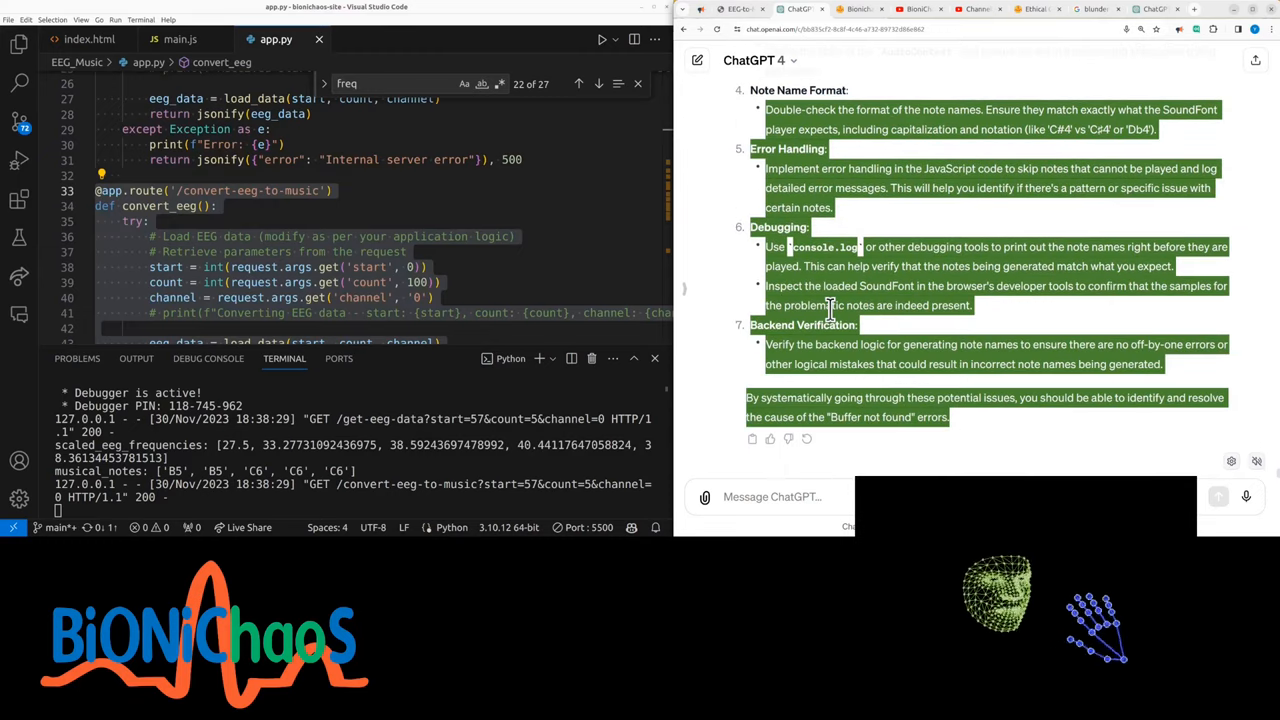